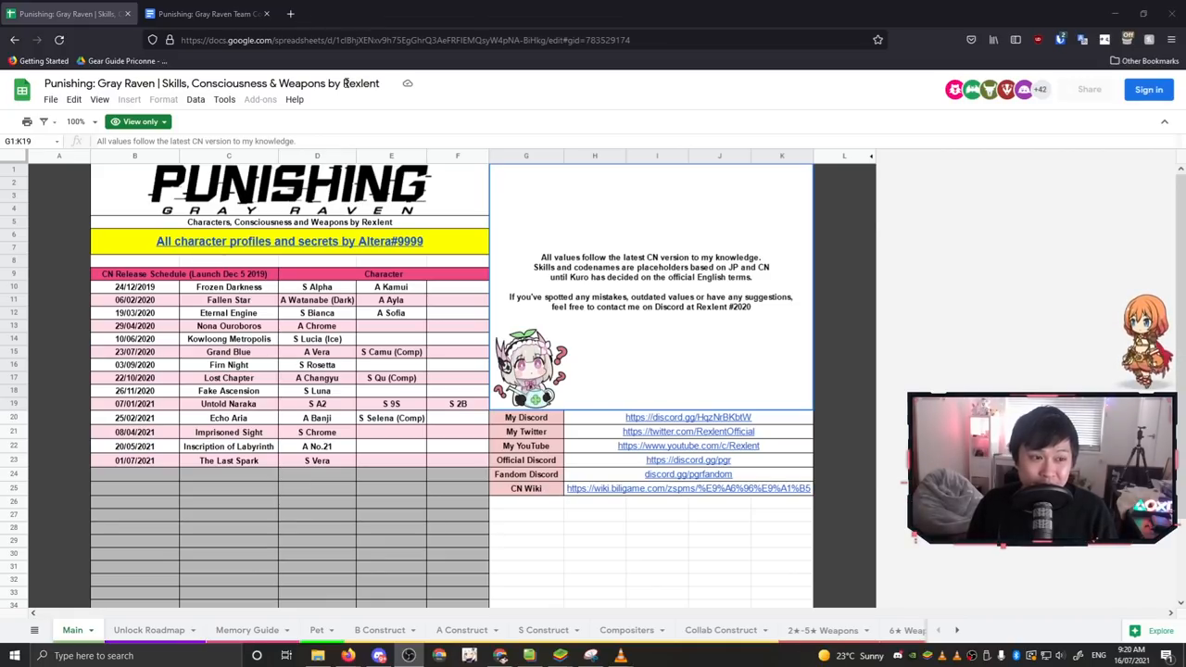
{"action": "mouse_move", "coordinate": [756, 316]}
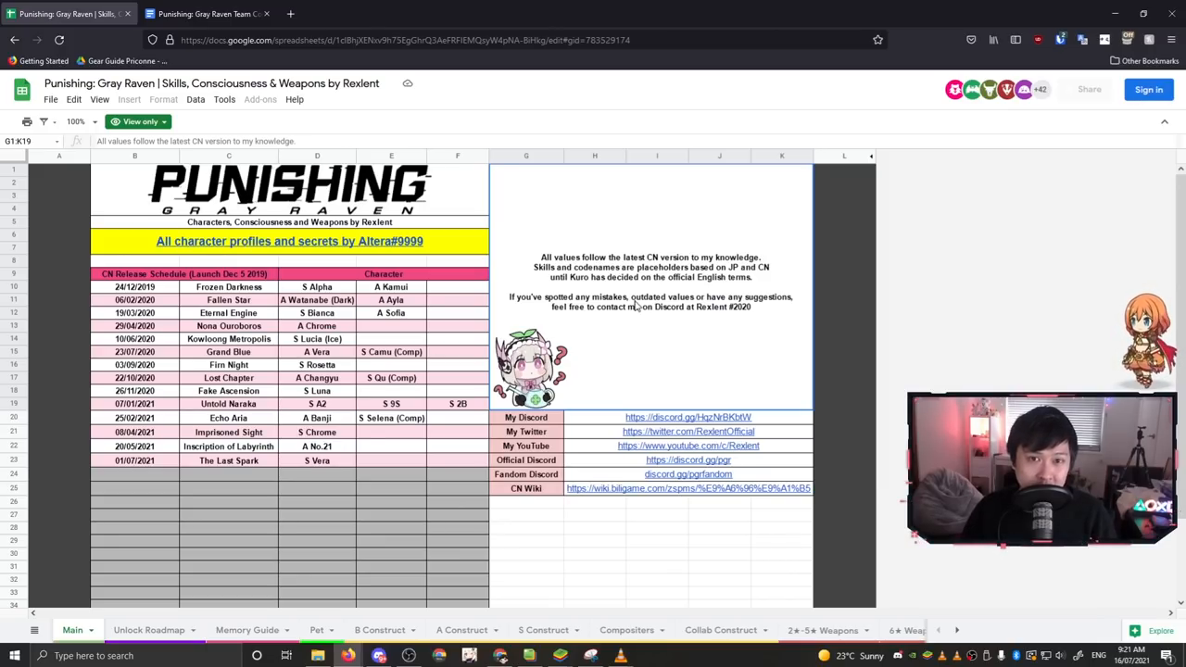
{"action": "mouse_move", "coordinate": [170, 617]}
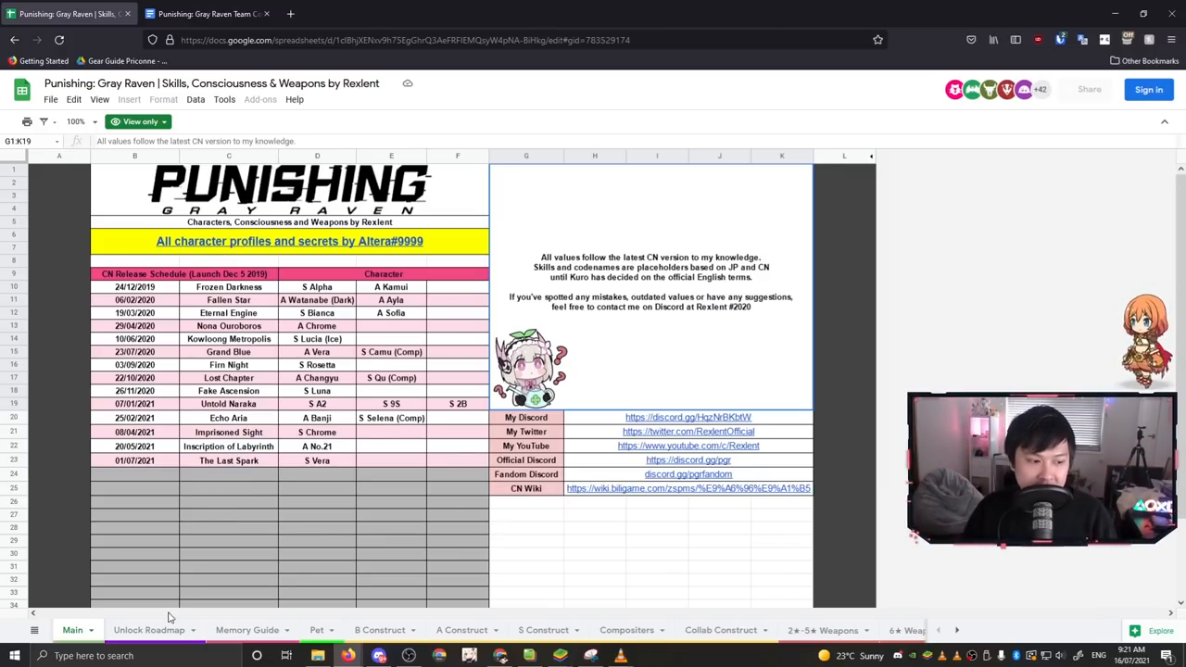
Step: Show the Unlock Roadmap sheet of game features and their unlock conditions
{"action": "left_click", "coordinate": [148, 630]}
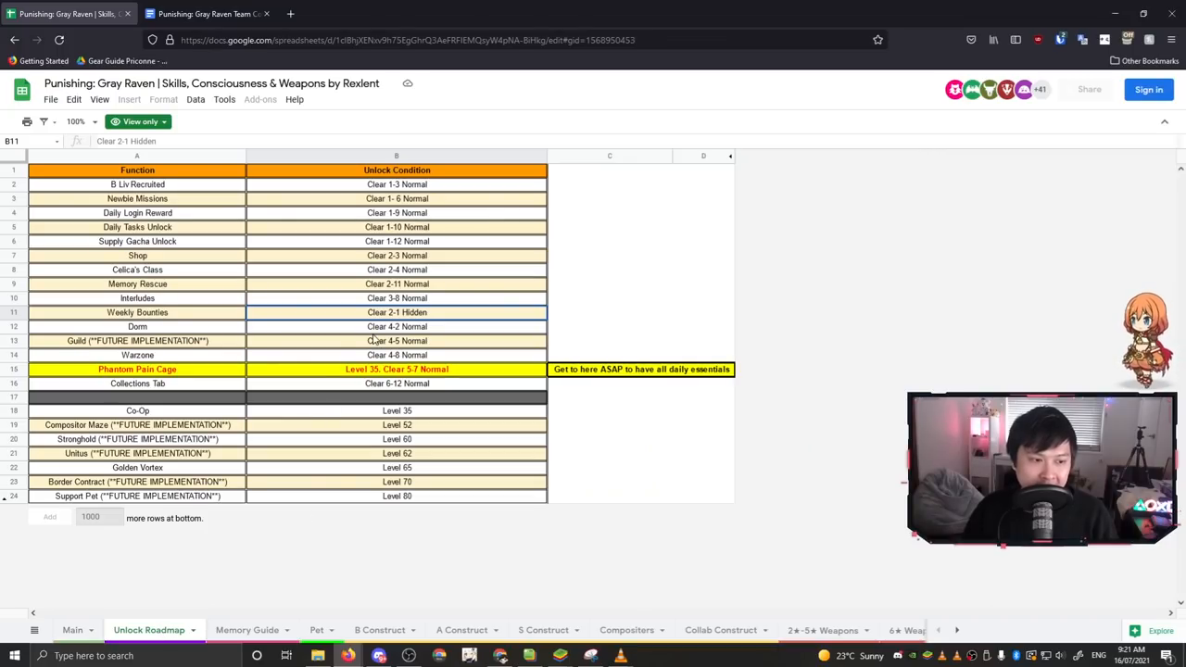
{"action": "mouse_move", "coordinate": [445, 359]}
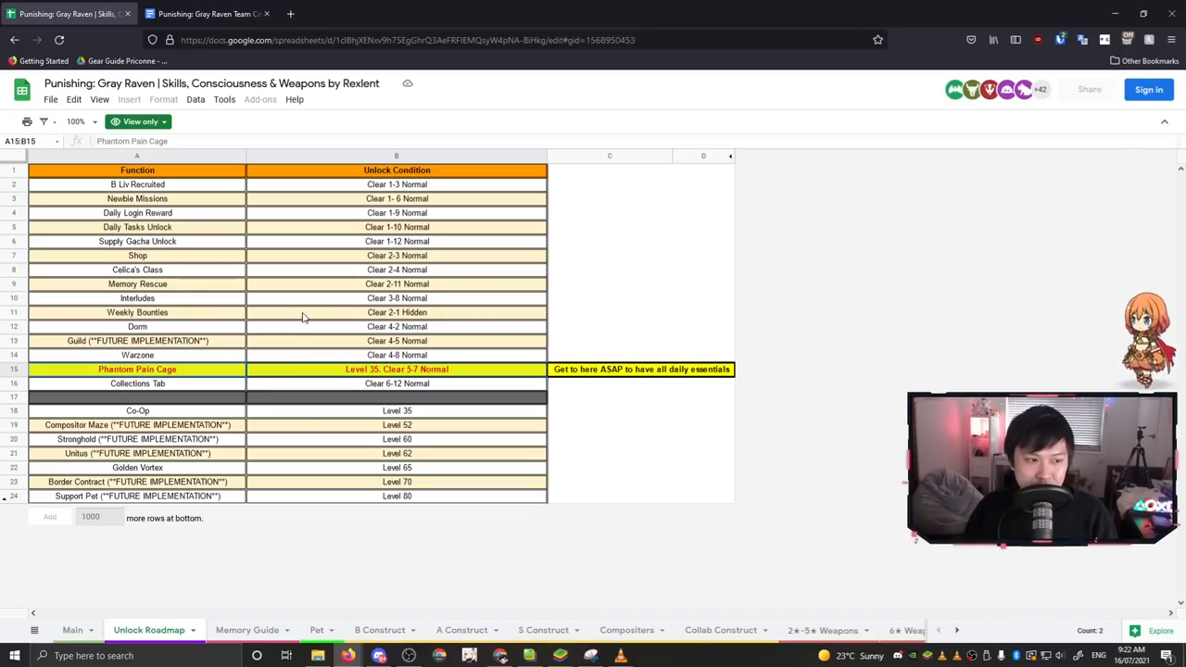
{"action": "left_click", "coordinate": [137, 311]}
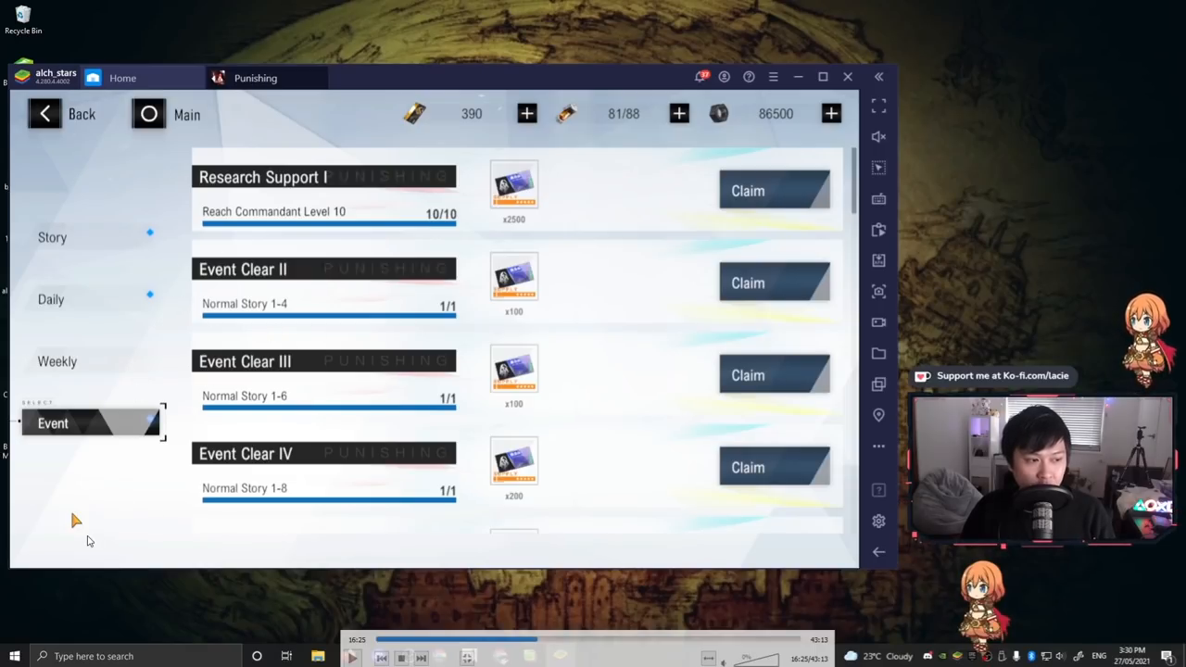
{"action": "mouse_move", "coordinate": [78, 478]}
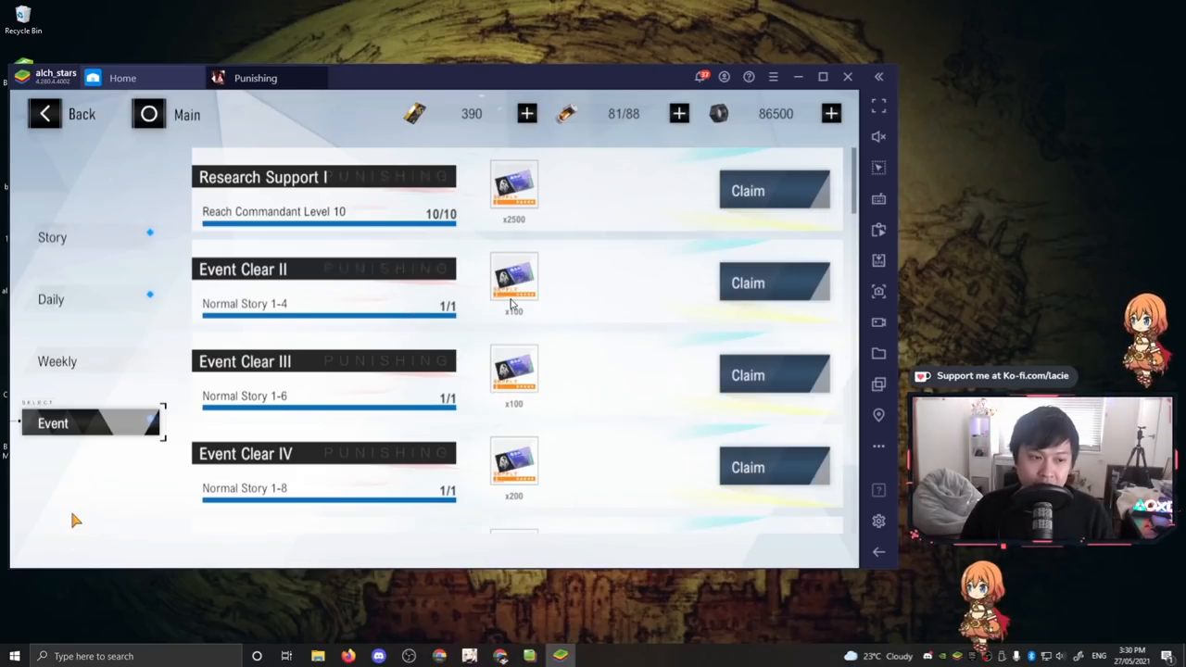
{"action": "mouse_move", "coordinate": [515, 325]}
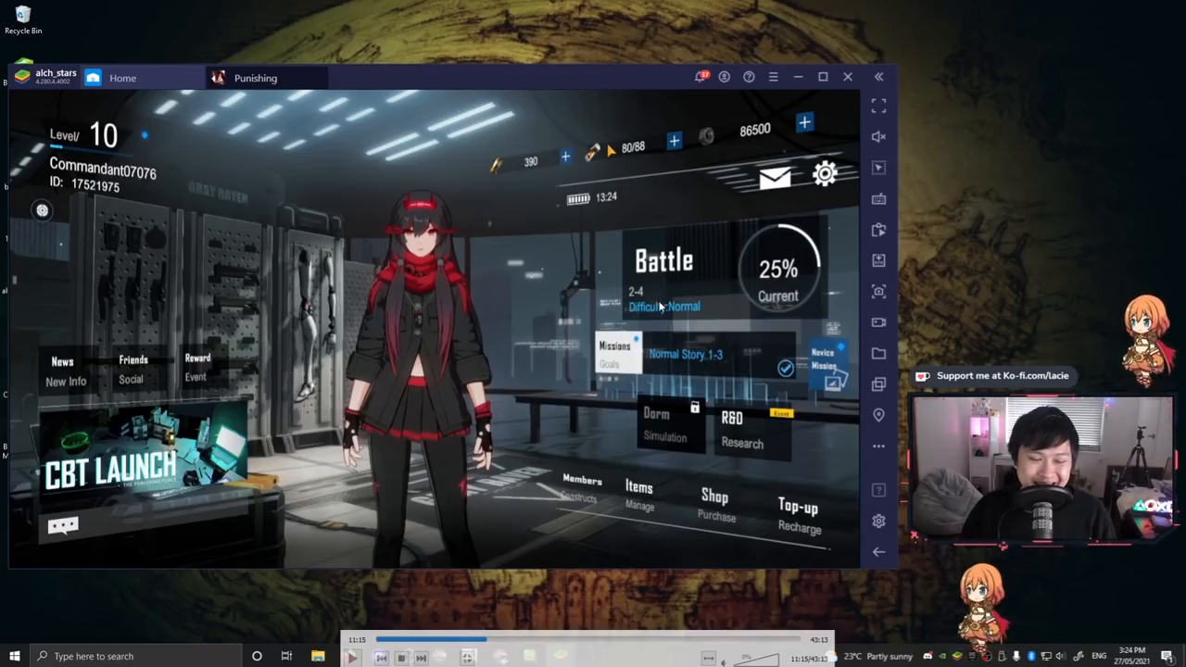
{"action": "mouse_move", "coordinate": [656, 295]}
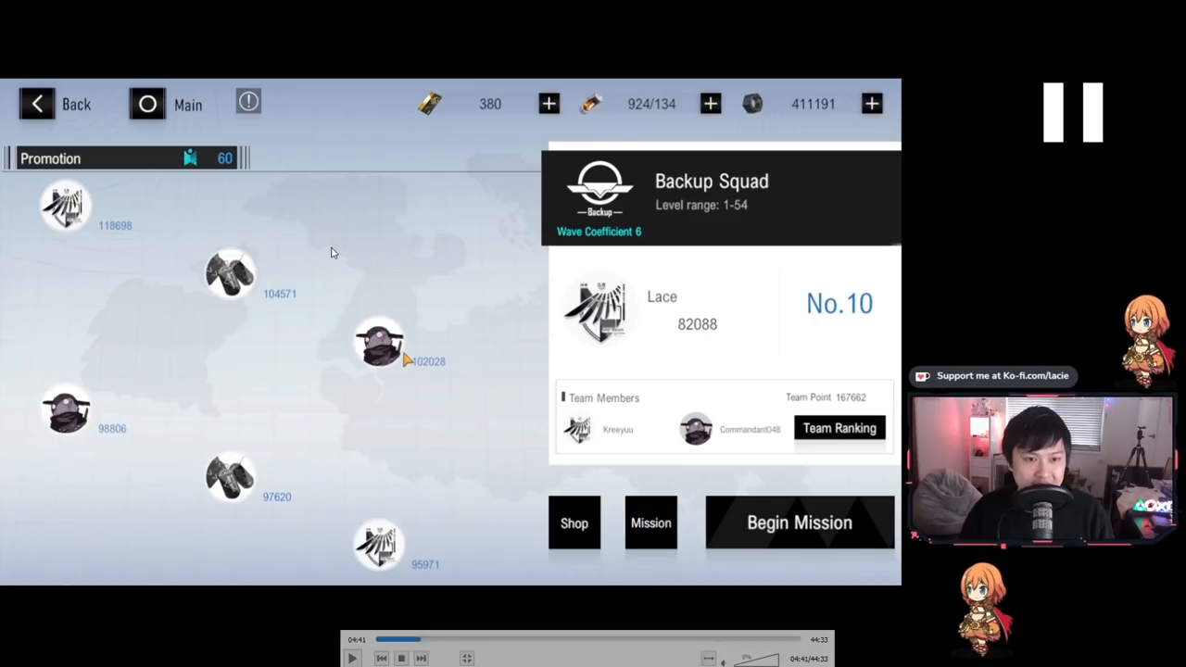
{"action": "mouse_move", "coordinate": [482, 445]}
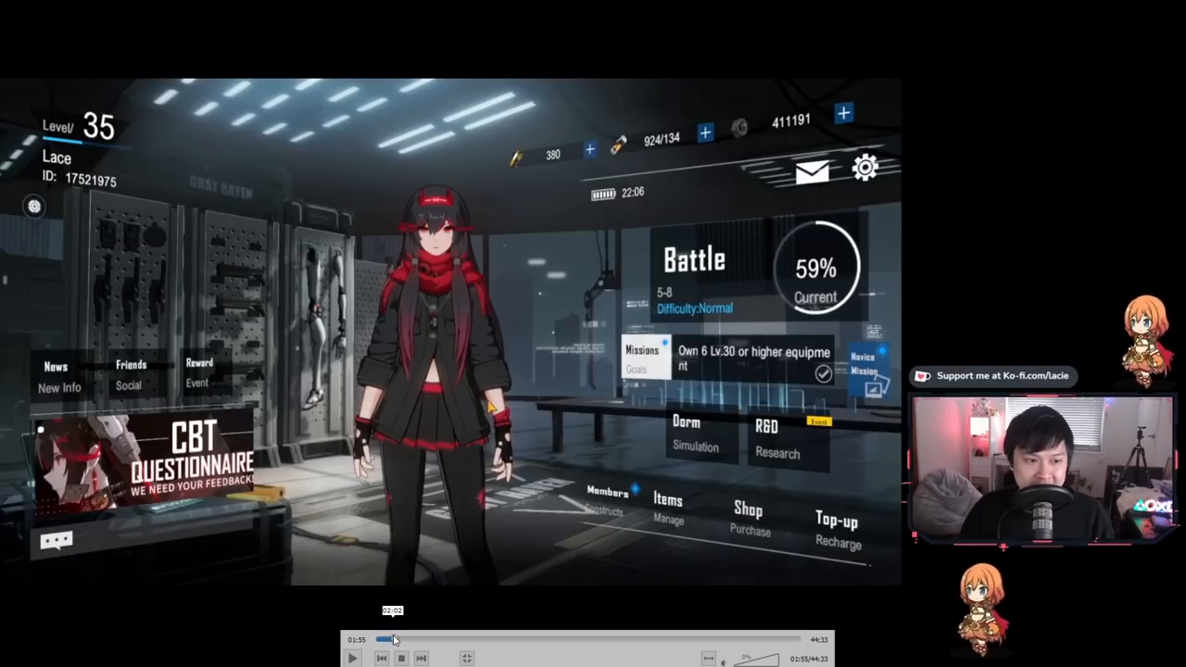
Step: Seek the gameplay footage forward to the Precision Attack -1 skill unlock screen
{"action": "left_click_drag", "start_coordinate": [393, 639], "coordinate": [574, 639]}
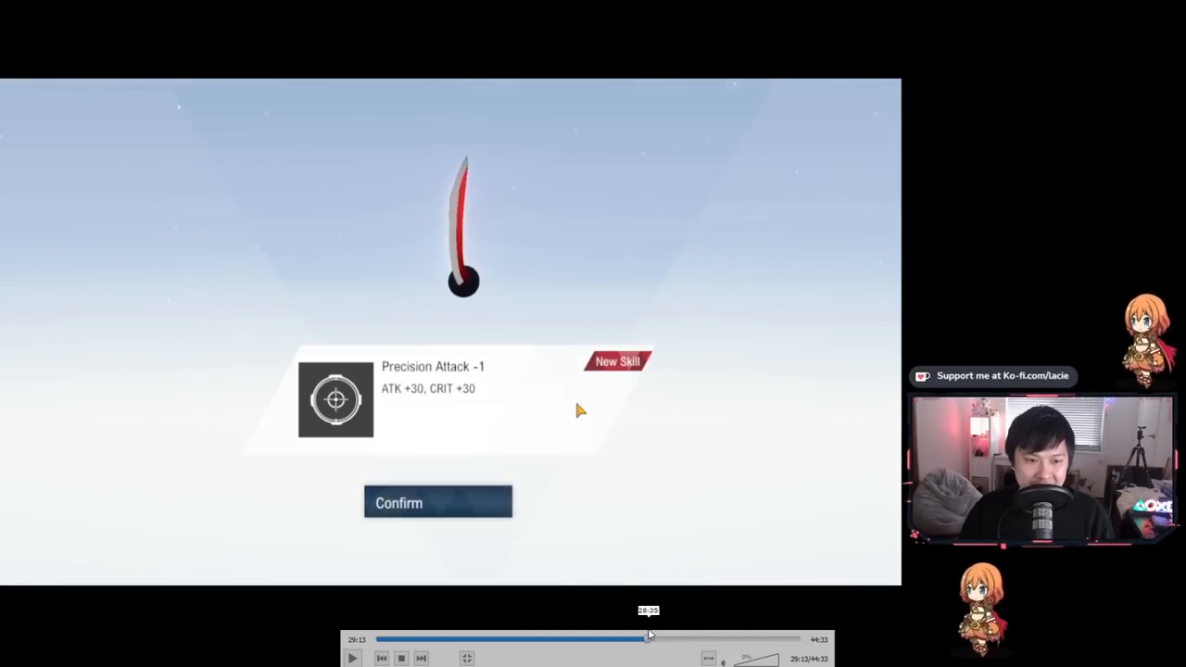
{"action": "left_click", "coordinate": [649, 637]}
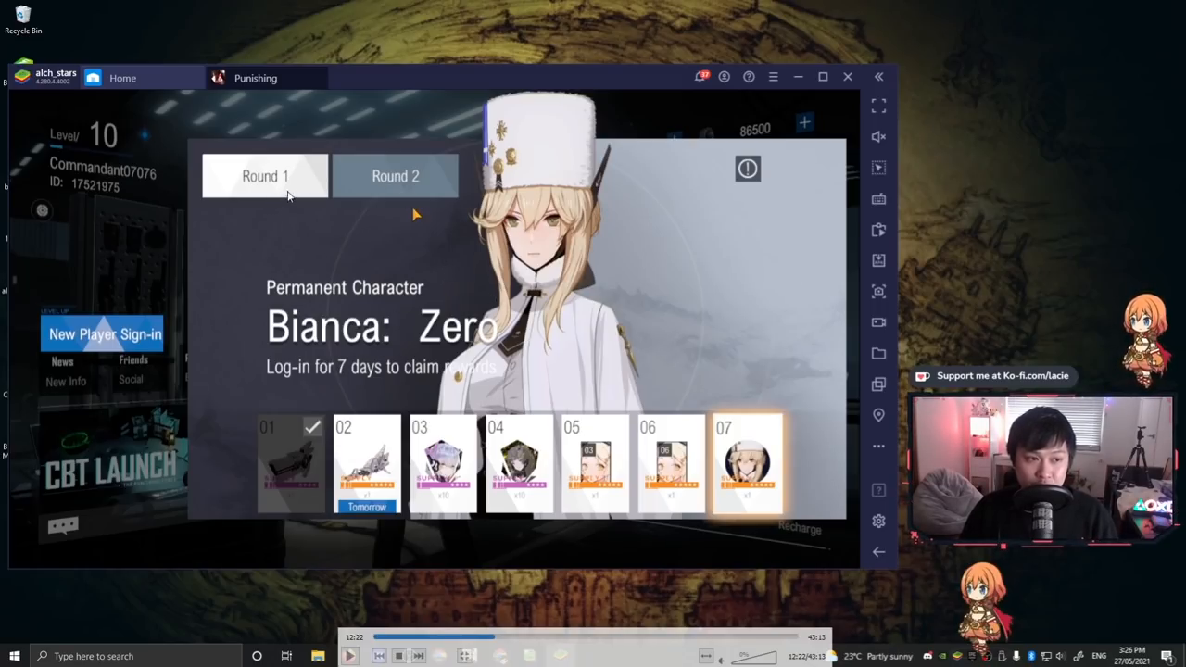
{"action": "mouse_move", "coordinate": [632, 452]}
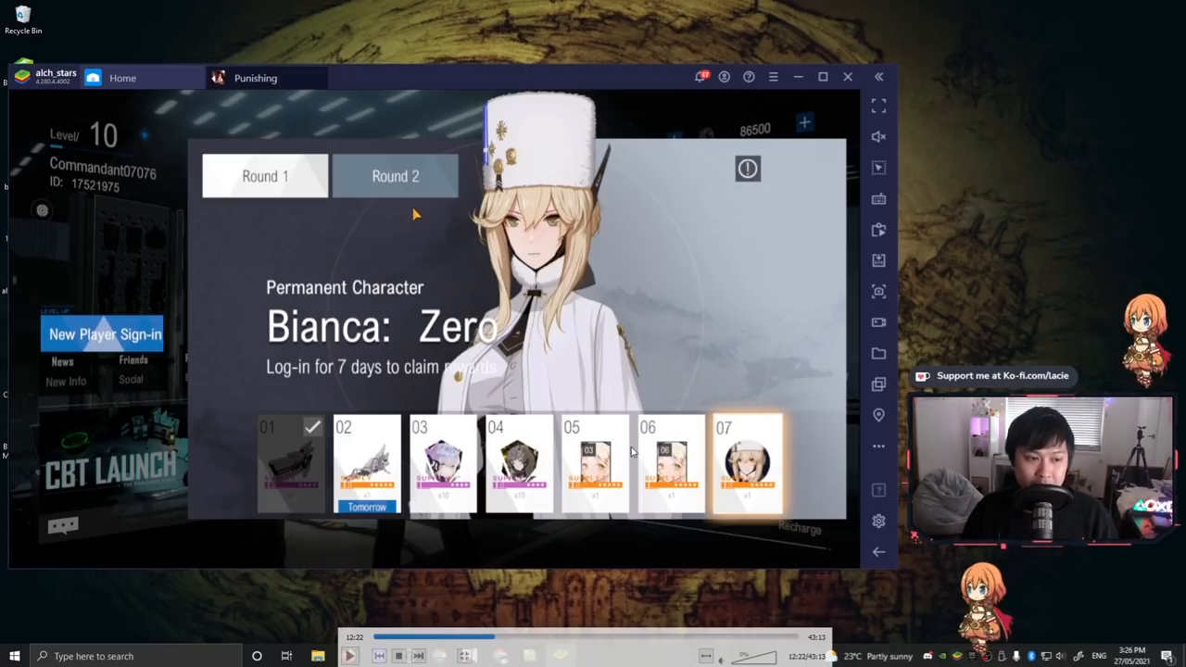
{"action": "mouse_move", "coordinate": [389, 467]}
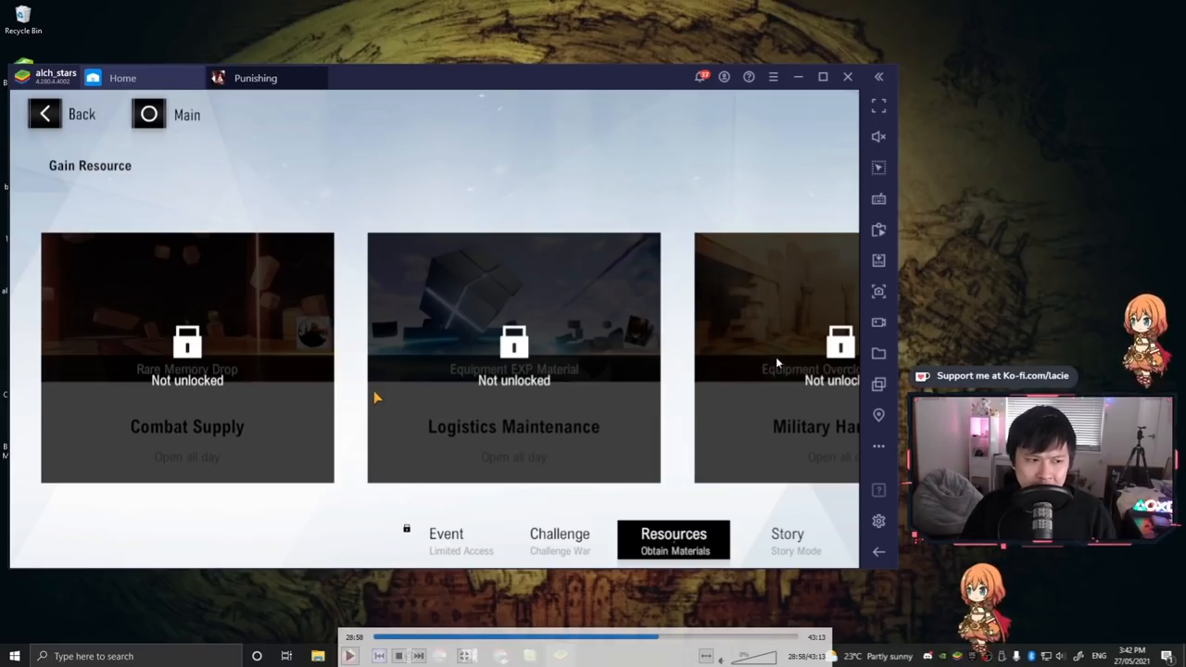
{"action": "mouse_move", "coordinate": [393, 267]}
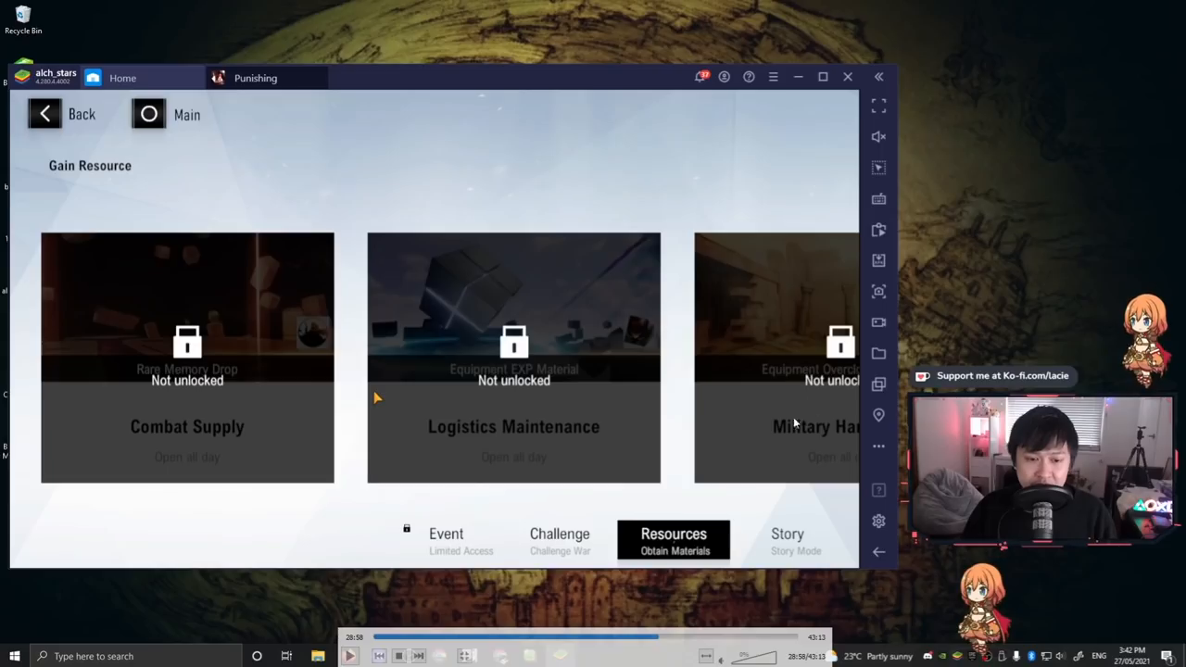
{"action": "mouse_move", "coordinate": [769, 363]}
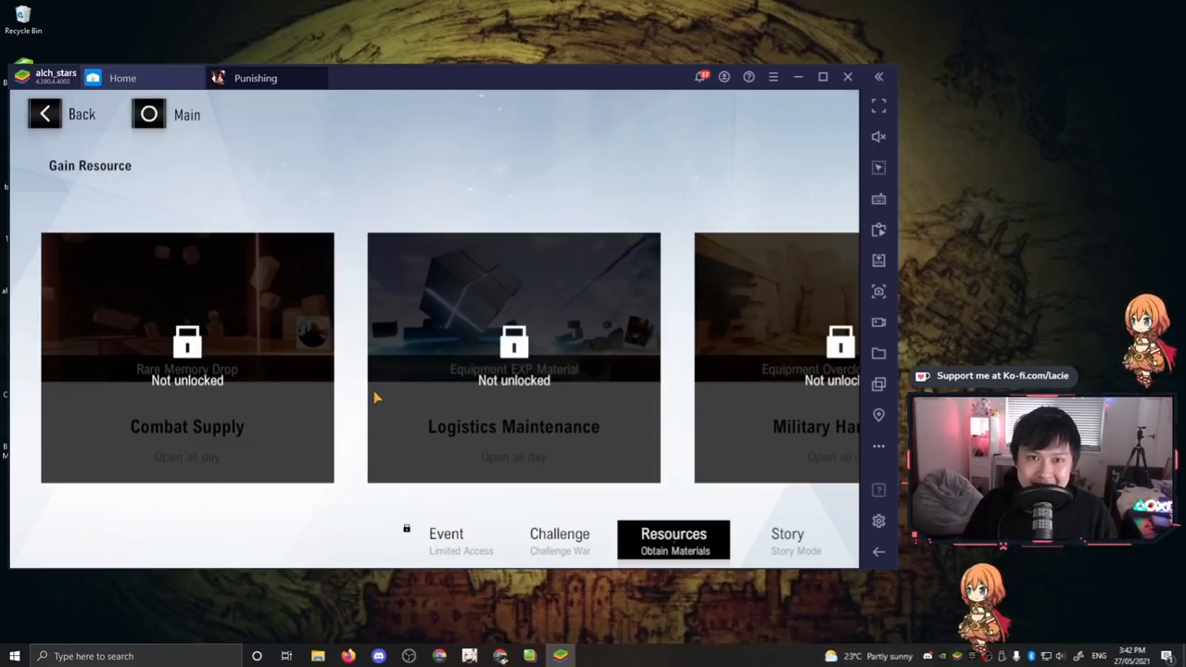
{"action": "mouse_move", "coordinate": [602, 415]}
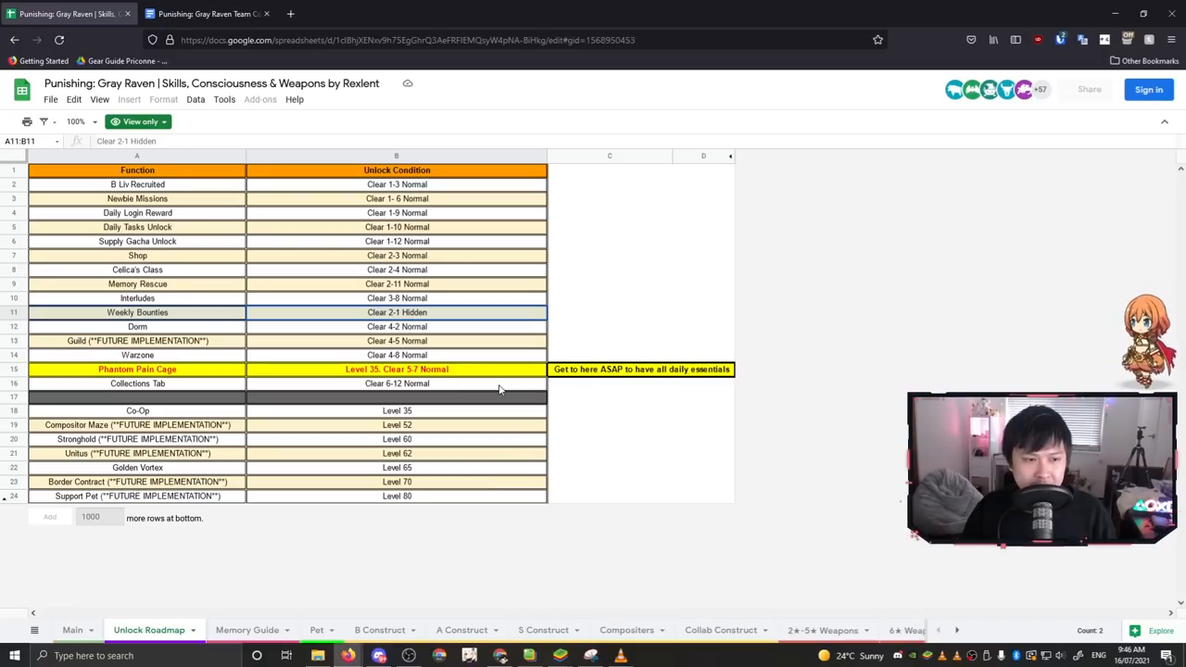
Step: Point out the Phantom Pain Cage unlock condition, then move on to Erwin's and Aife's 5★ memory stats
{"action": "left_click", "coordinate": [396, 369]}
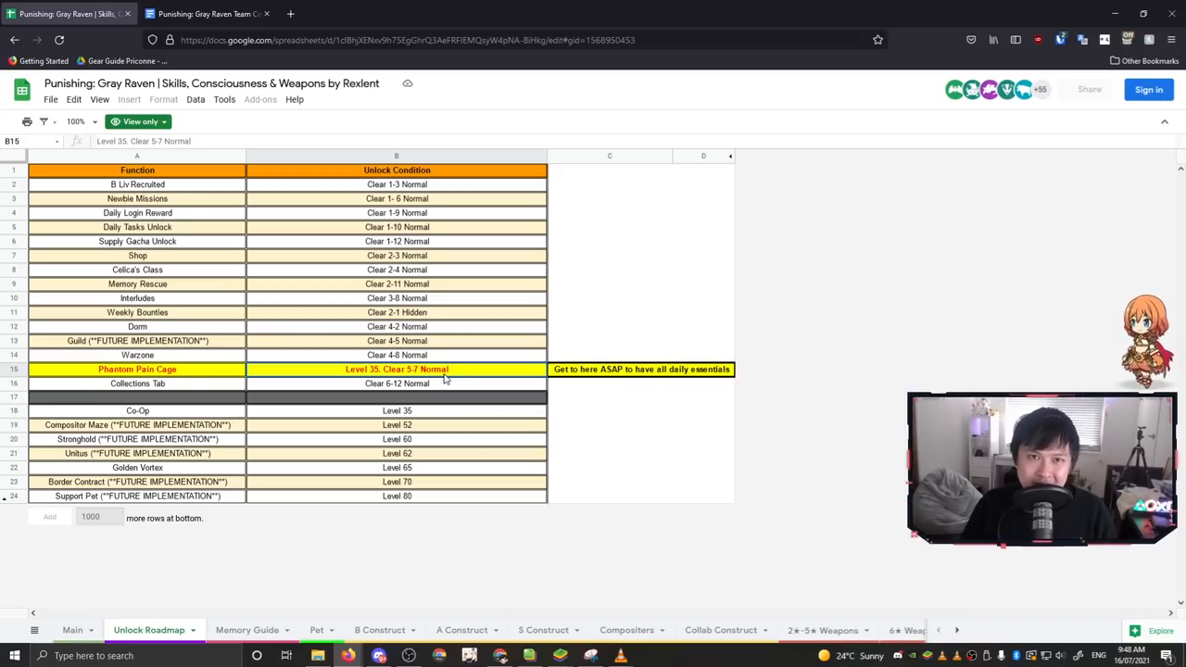
{"action": "mouse_move", "coordinate": [276, 372]}
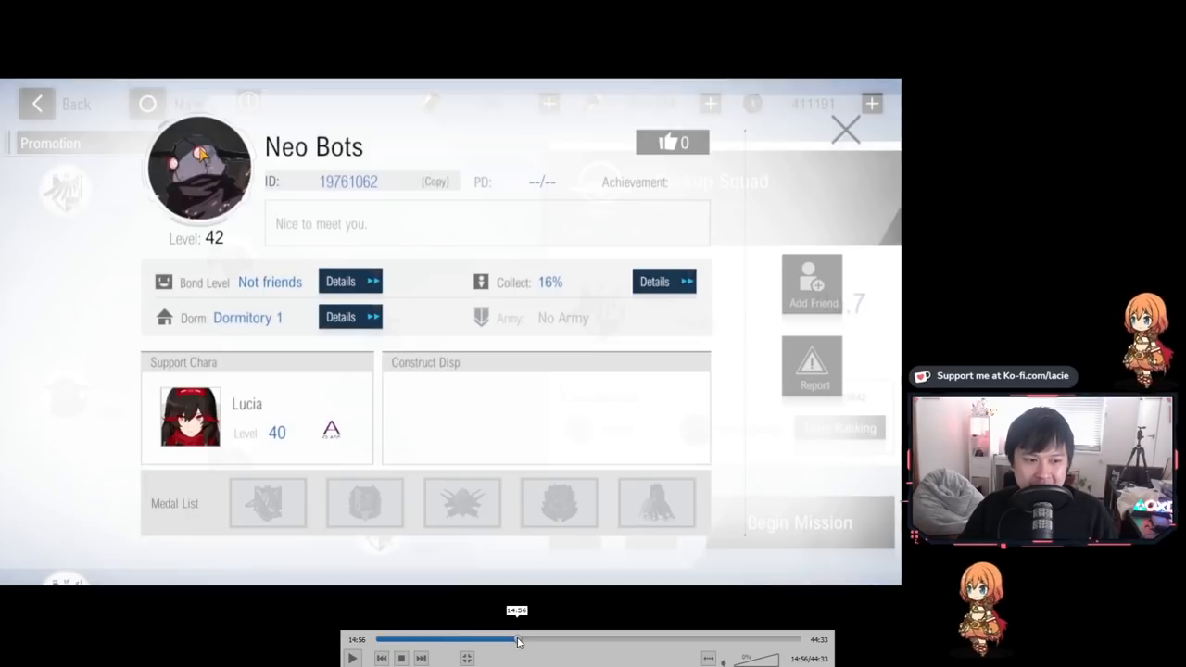
{"action": "left_click_drag", "start_coordinate": [519, 639], "coordinate": [644, 639]}
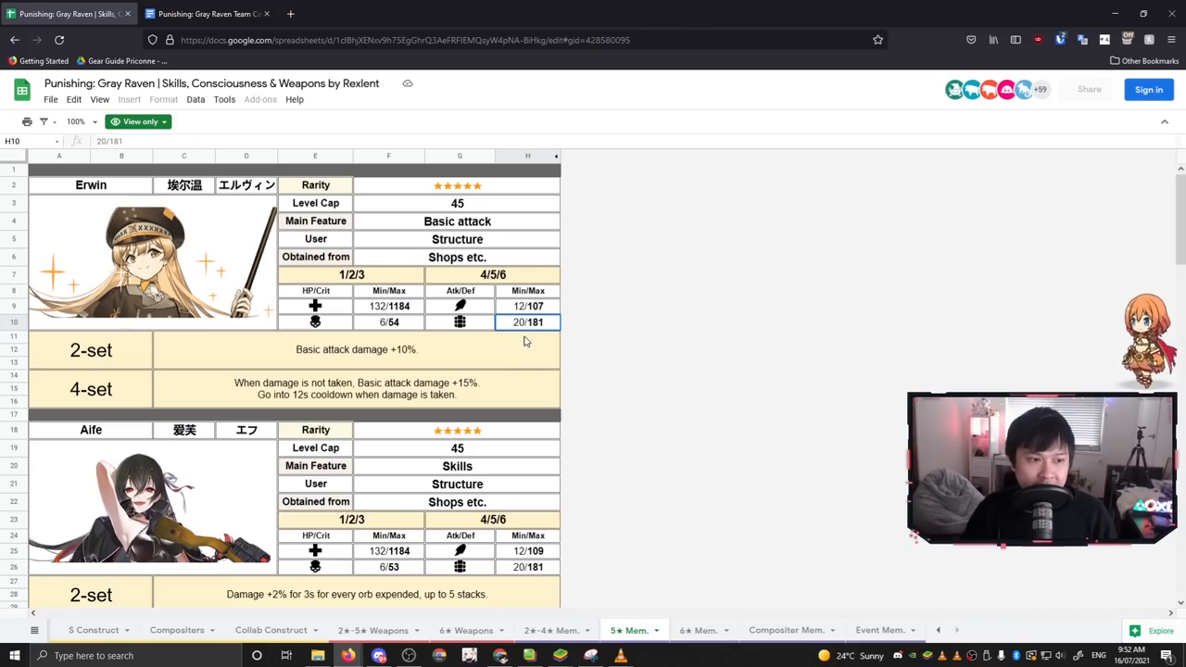
{"action": "scroll", "scroll_direction": "down", "scroll_amount": 3}
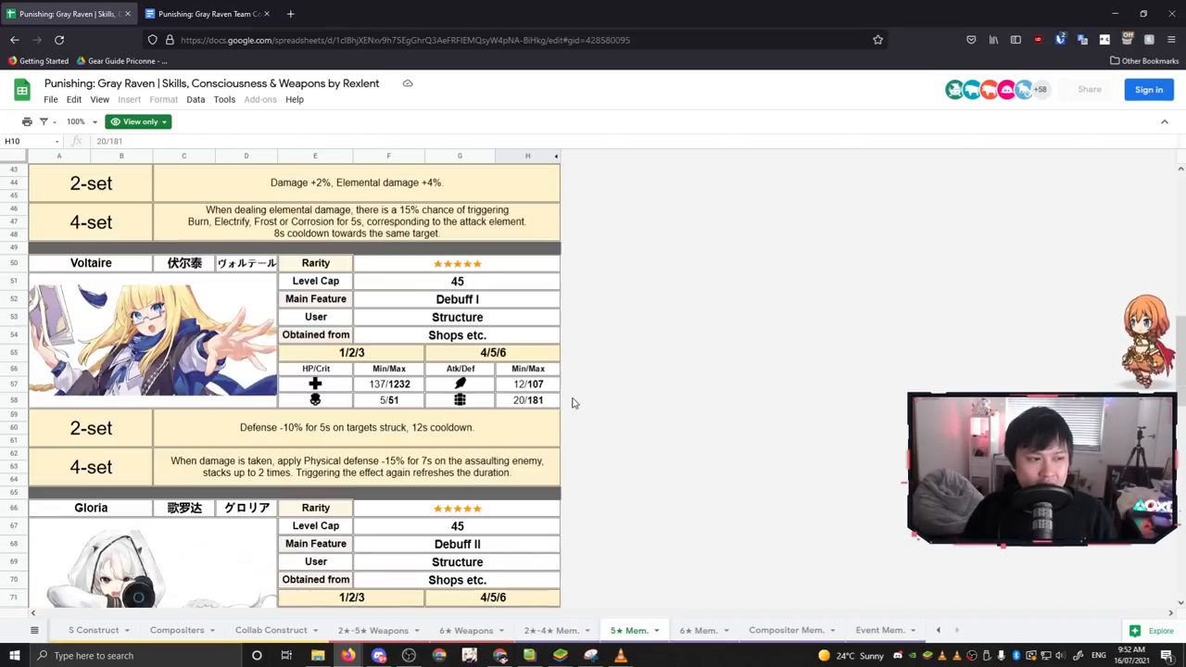
{"action": "scroll", "scroll_direction": "down", "scroll_amount": 3}
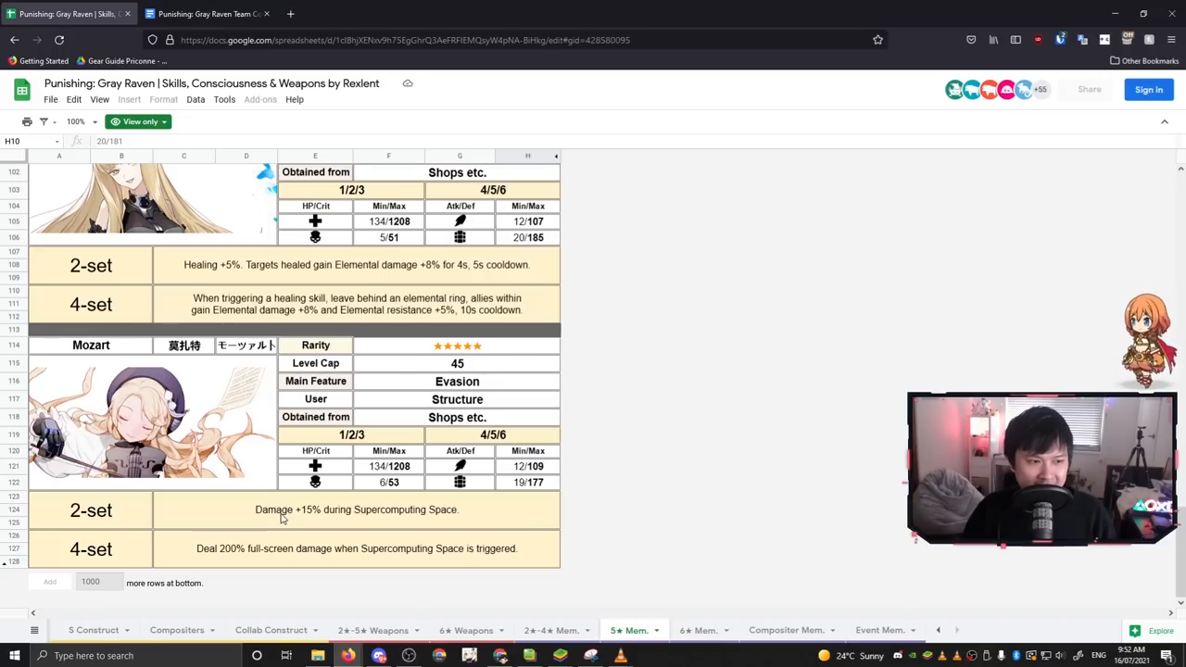
{"action": "left_click", "coordinate": [356, 510]}
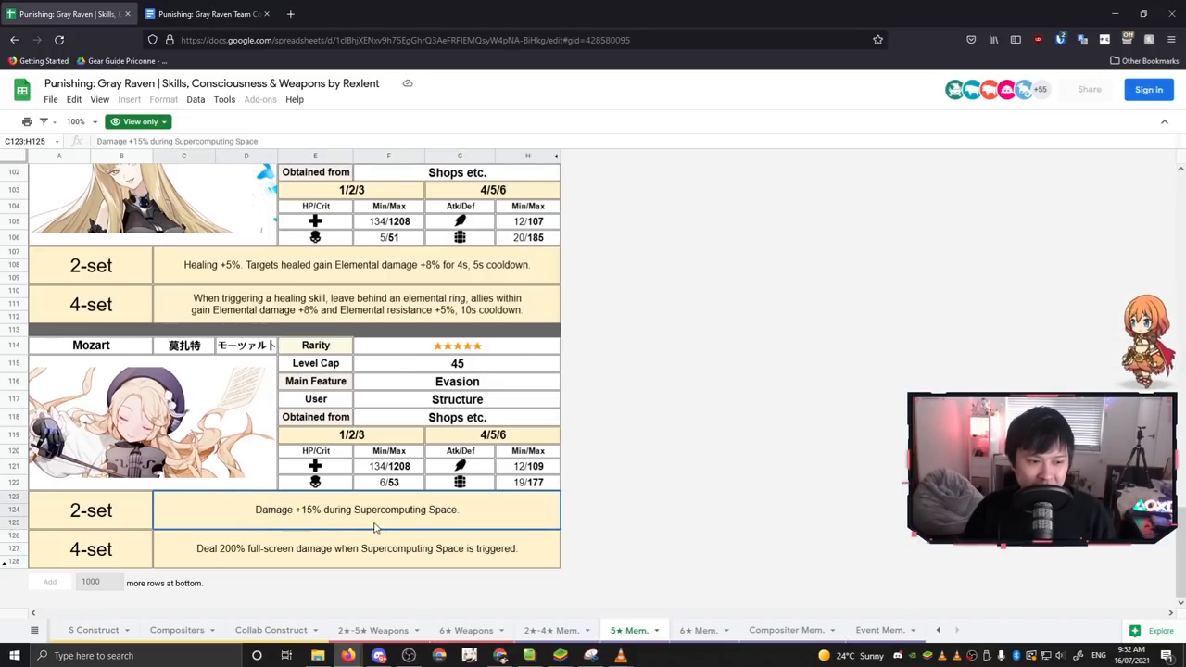
{"action": "mouse_move", "coordinate": [411, 523]}
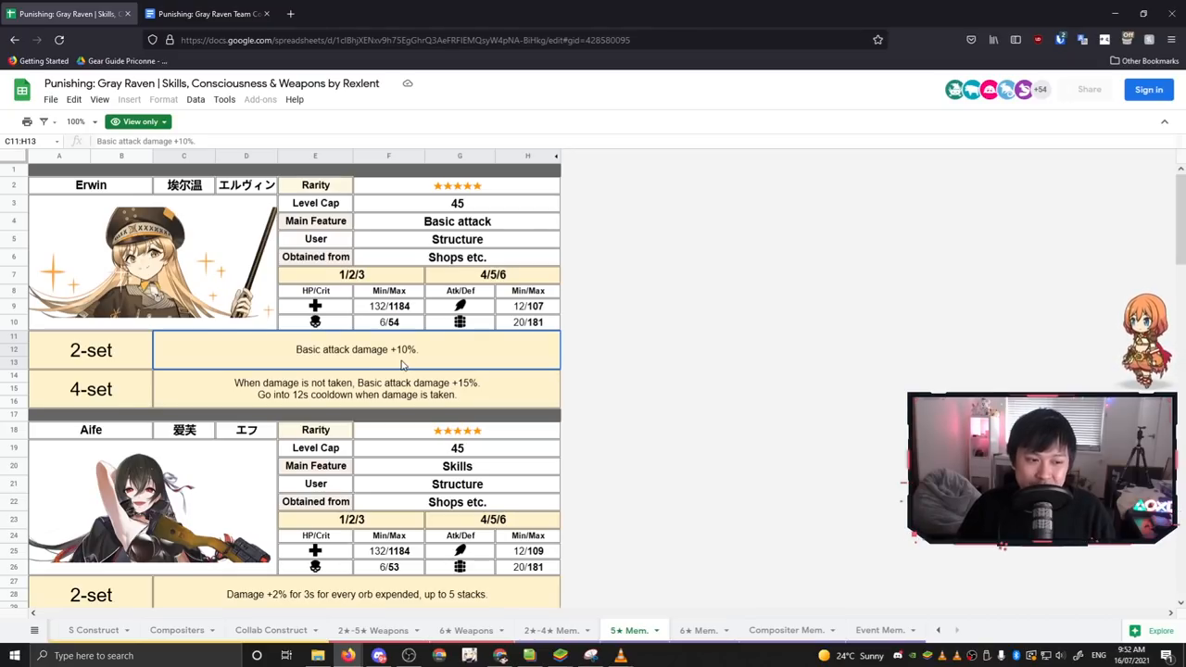
{"action": "left_click", "coordinate": [356, 389]}
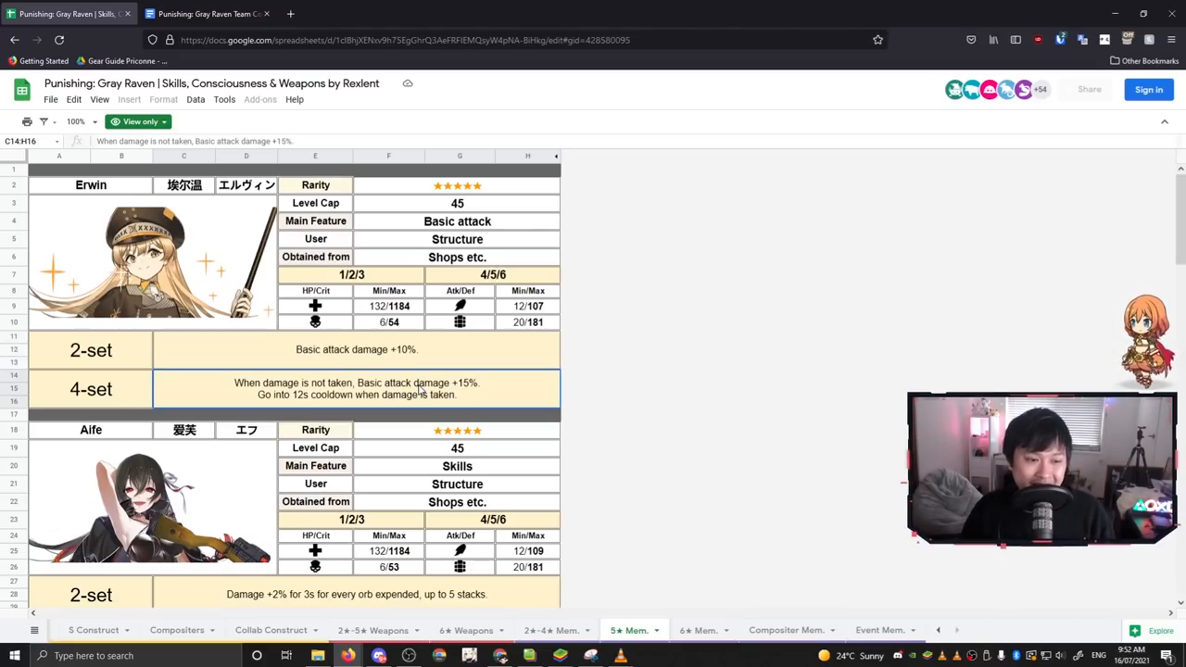
{"action": "scroll", "scroll_direction": "down", "scroll_amount": 3}
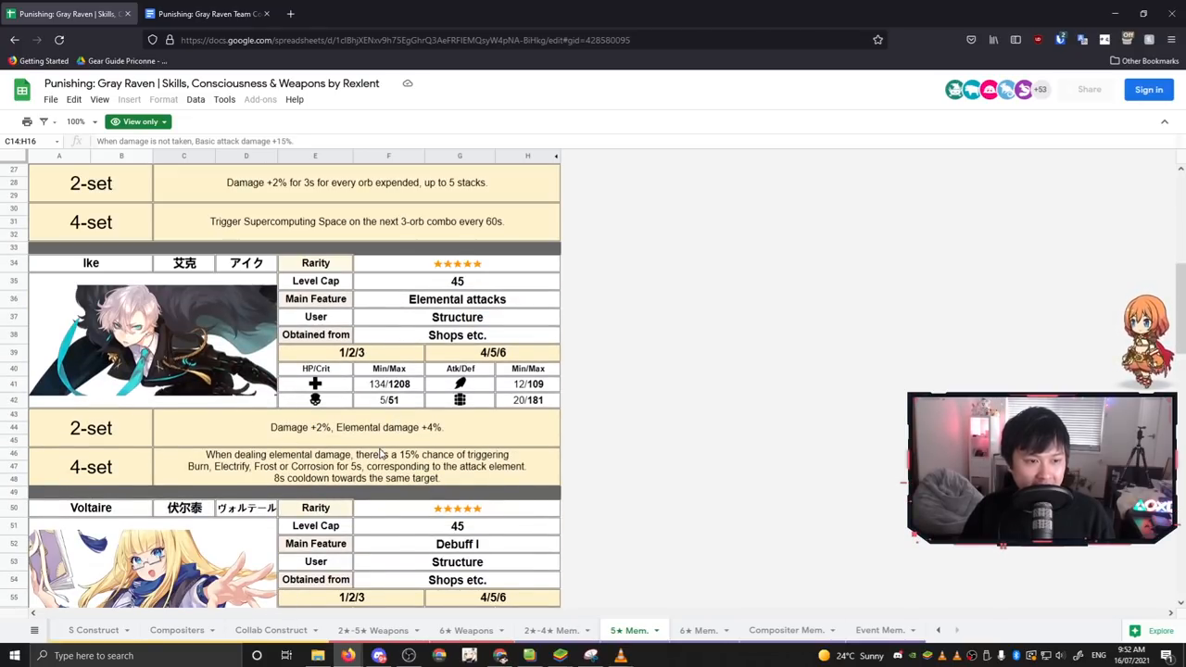
{"action": "left_click", "coordinate": [356, 427]}
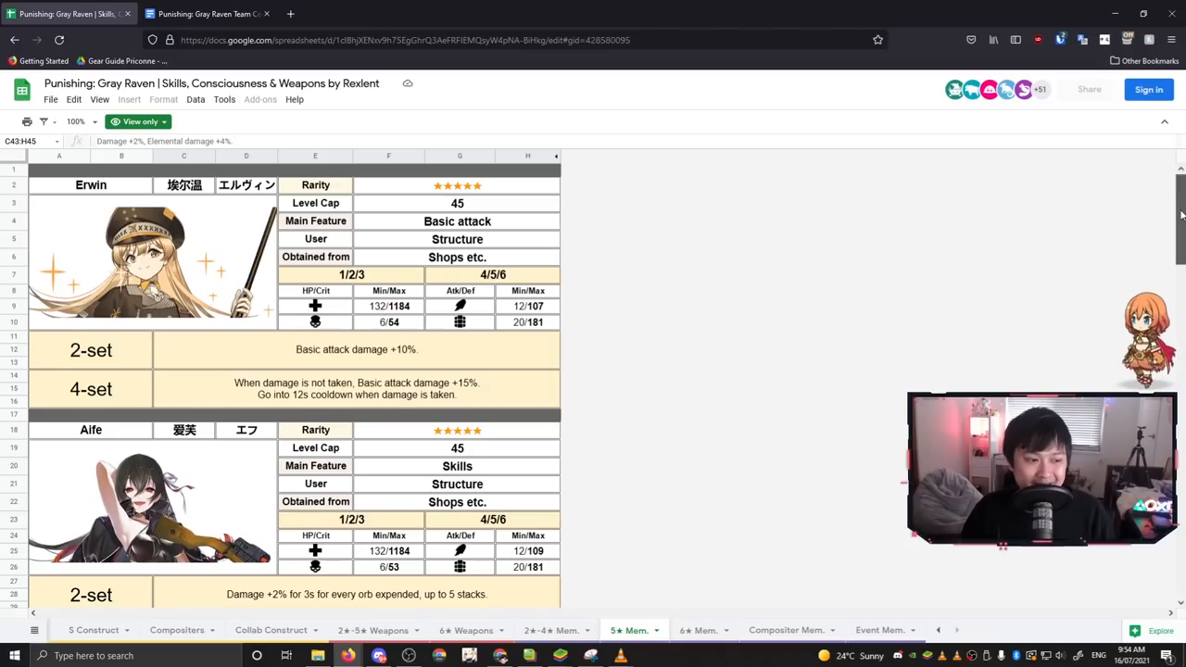
{"action": "scroll", "scroll_direction": "down", "scroll_amount": 3}
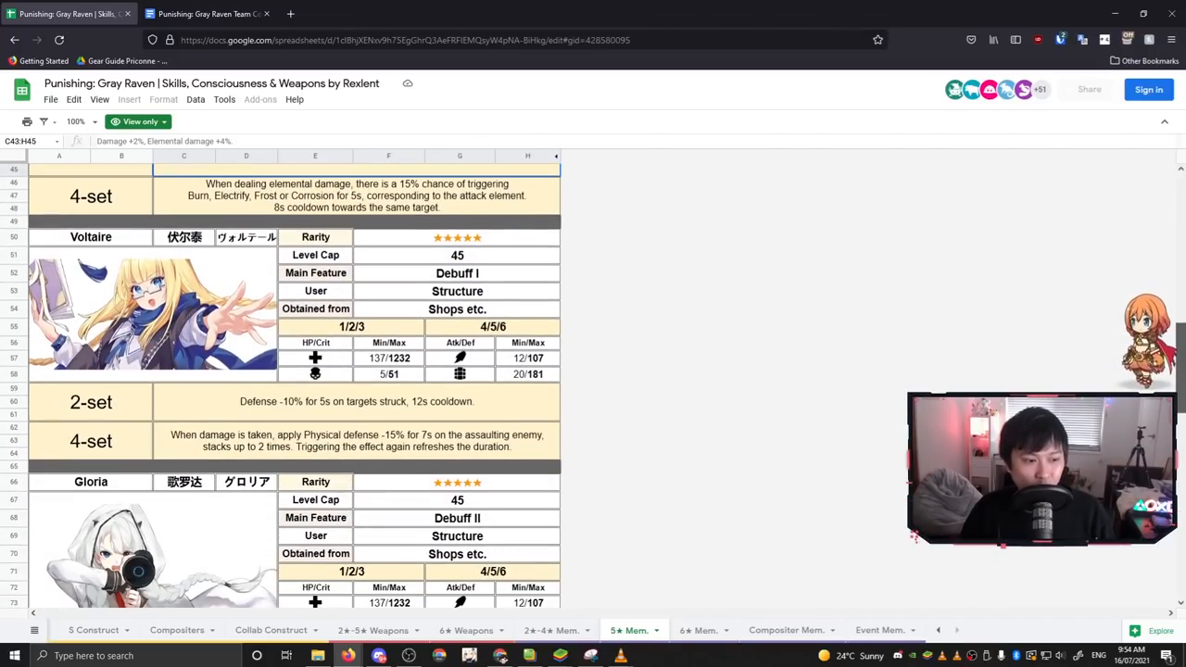
{"action": "scroll", "scroll_direction": "down", "scroll_amount": 3}
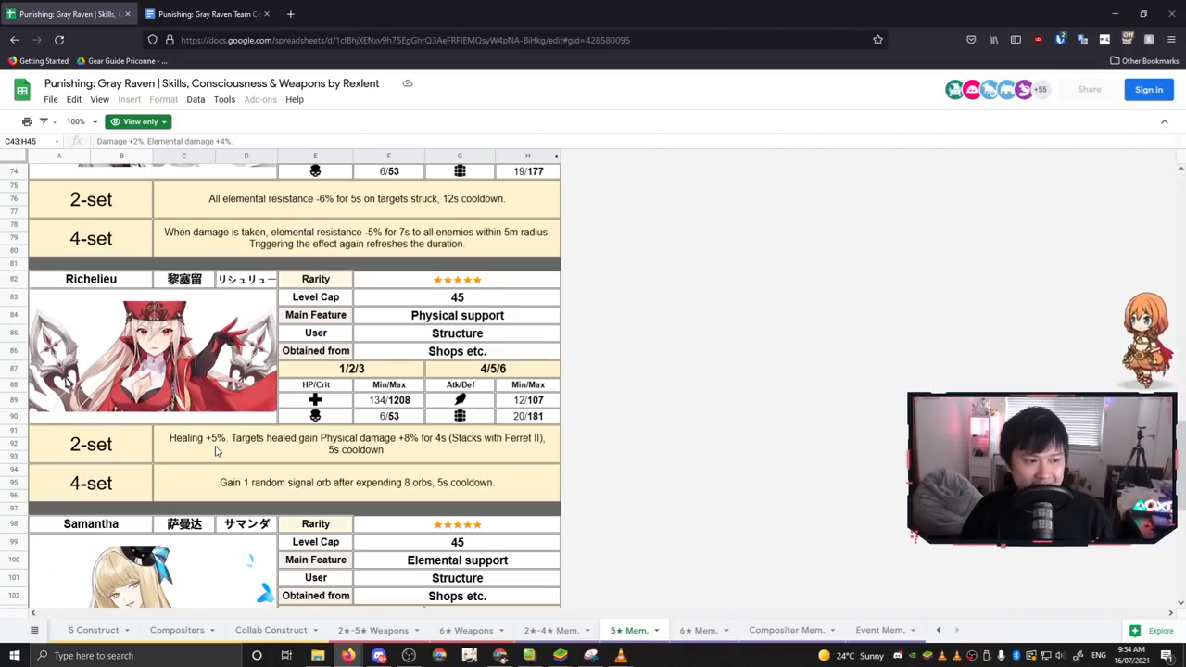
{"action": "left_click", "coordinate": [355, 443]}
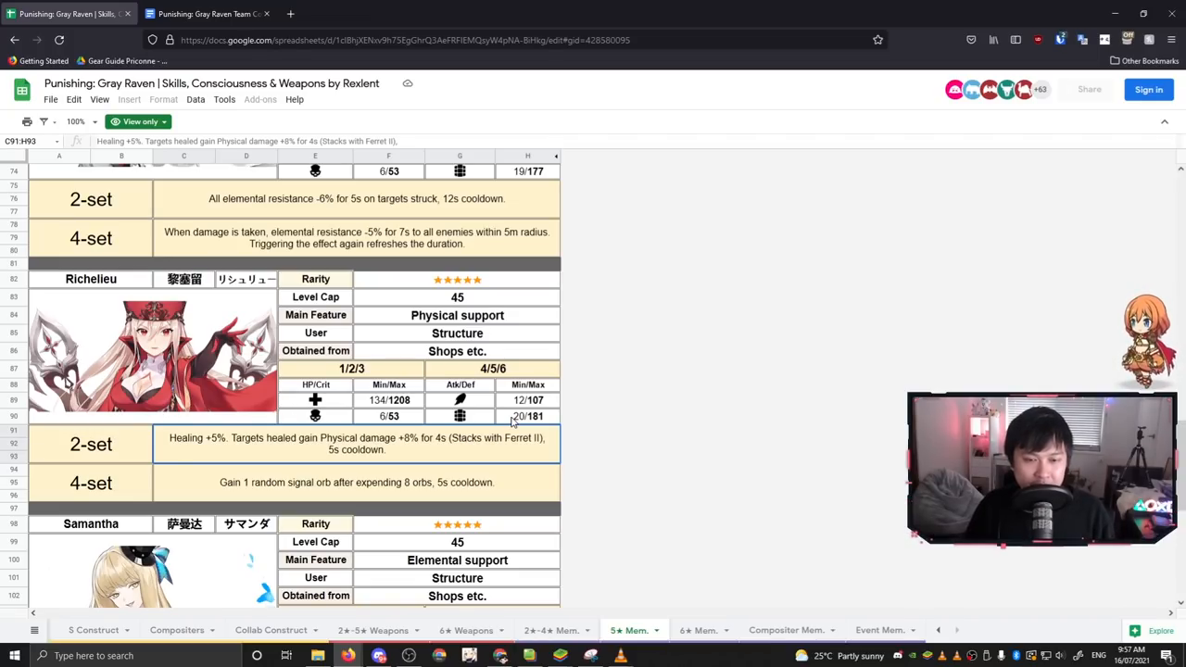
{"action": "mouse_move", "coordinate": [528, 444]}
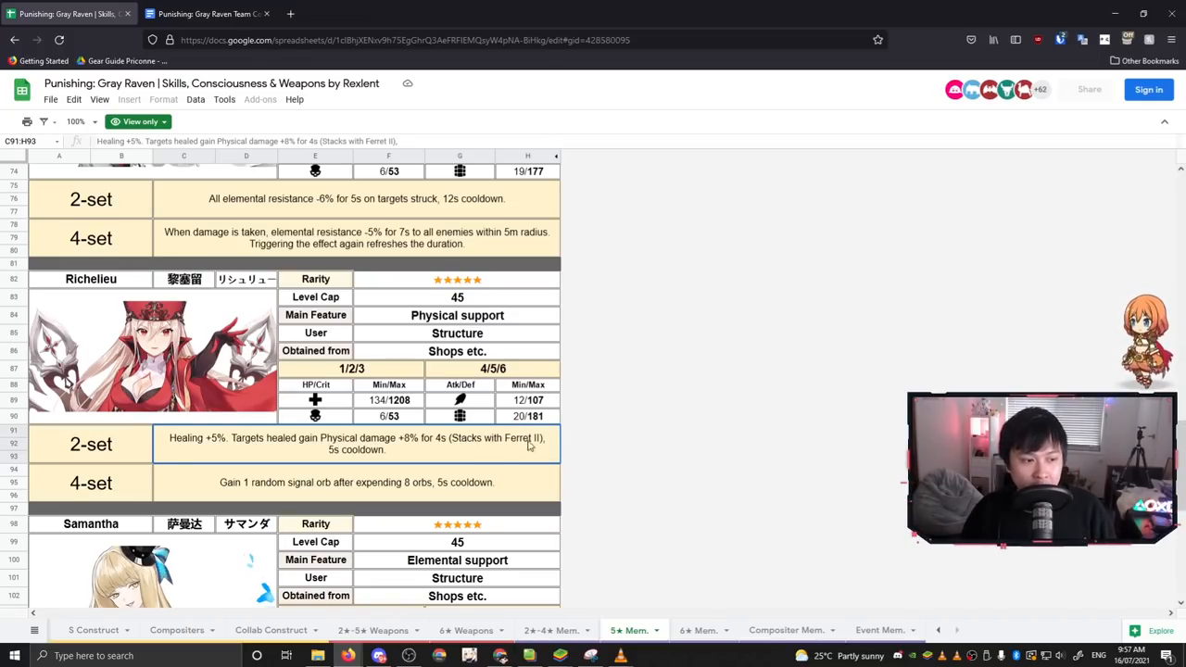
{"action": "mouse_move", "coordinate": [354, 467]}
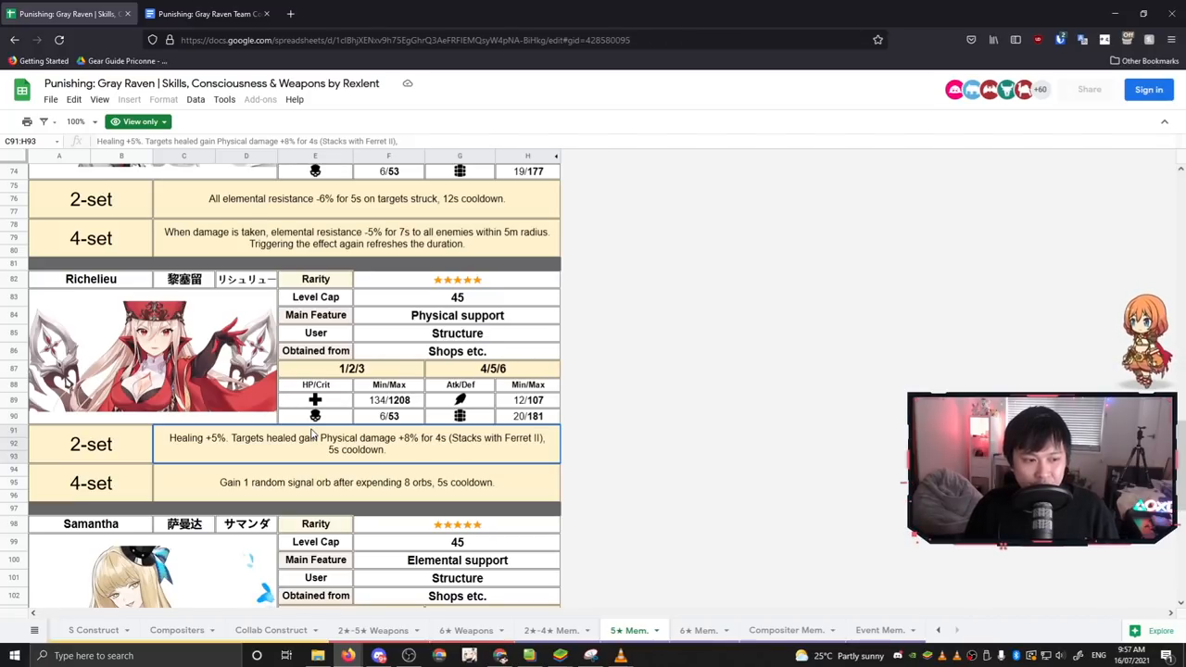
{"action": "mouse_move", "coordinate": [426, 463]}
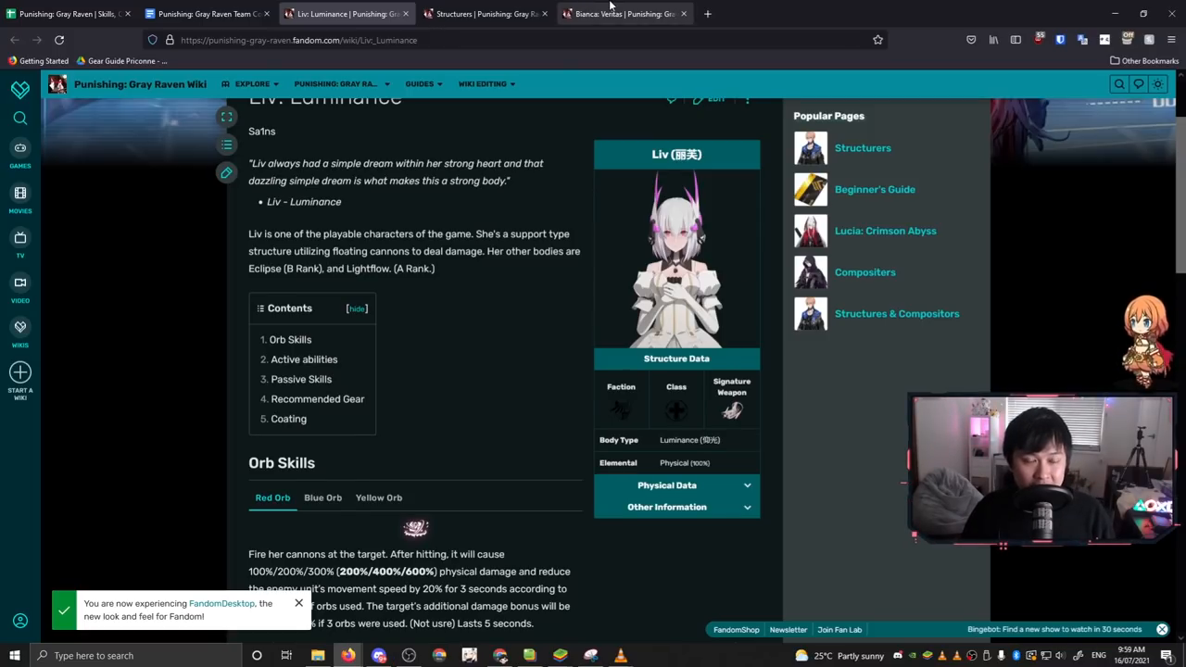
Step: Check Bianca: Veritas's wiki page down to Orb Skills, then return to the memory spreadsheet
{"action": "left_click", "coordinate": [620, 13]}
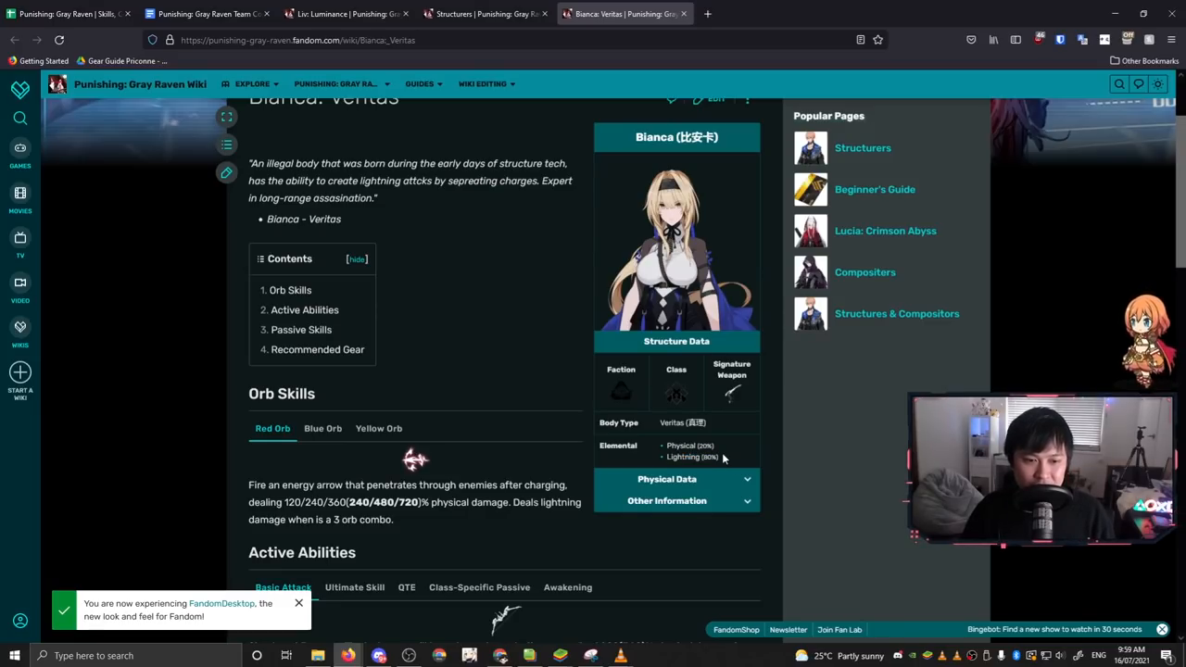
{"action": "scroll", "scroll_direction": "down", "scroll_amount": 3}
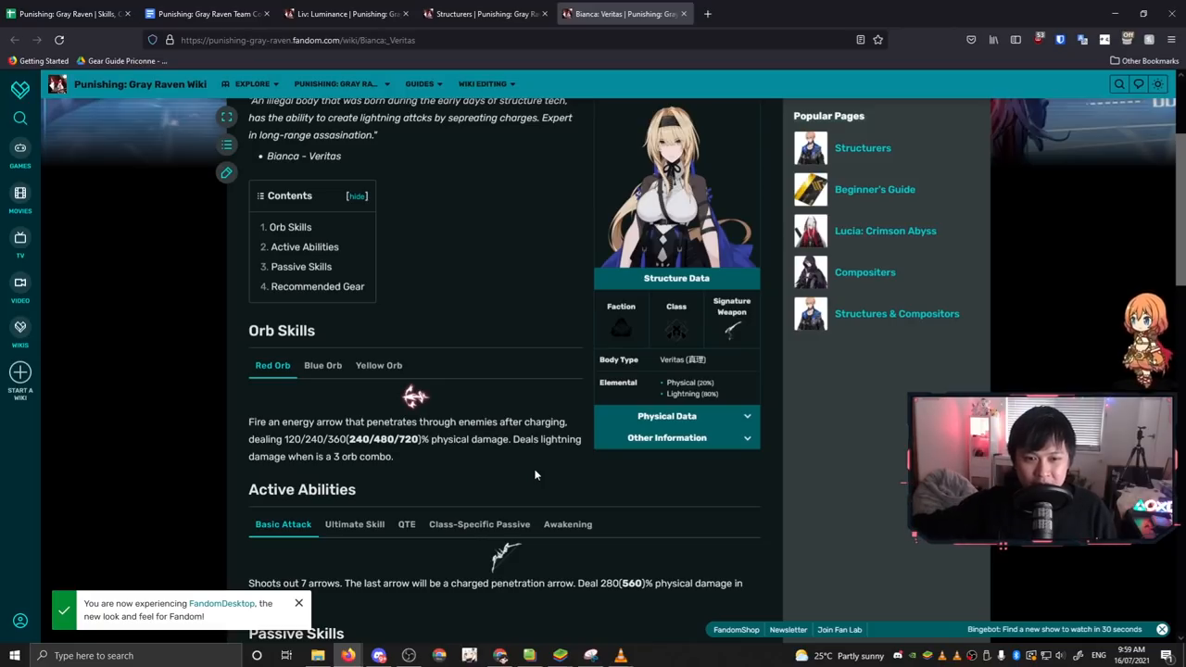
{"action": "mouse_move", "coordinate": [546, 466]}
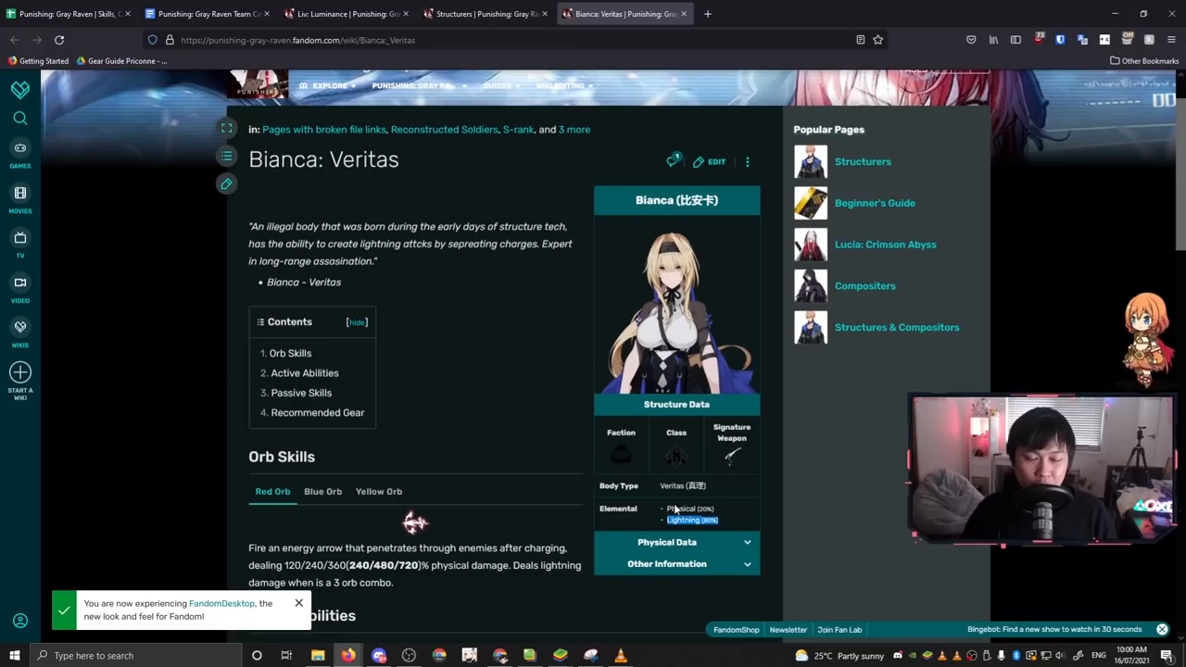
{"action": "left_click", "coordinate": [70, 13]}
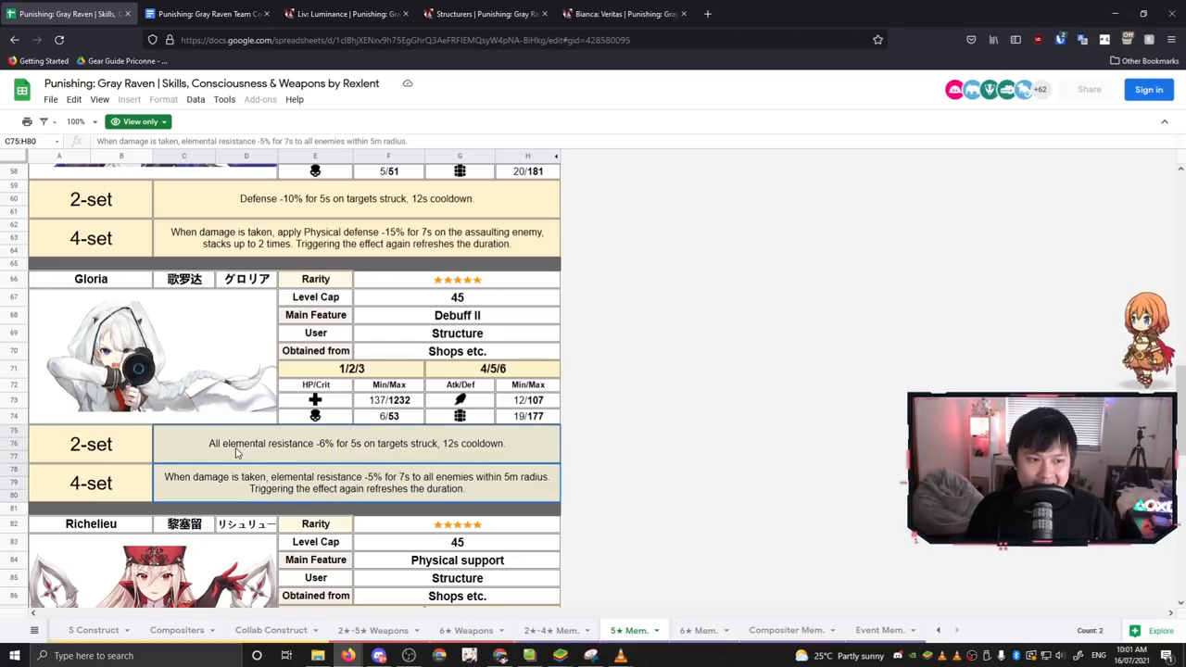
Step: Review Gloria's 4-set effect and switch to the 6★ memories sheet
{"action": "left_click", "coordinate": [355, 237]}
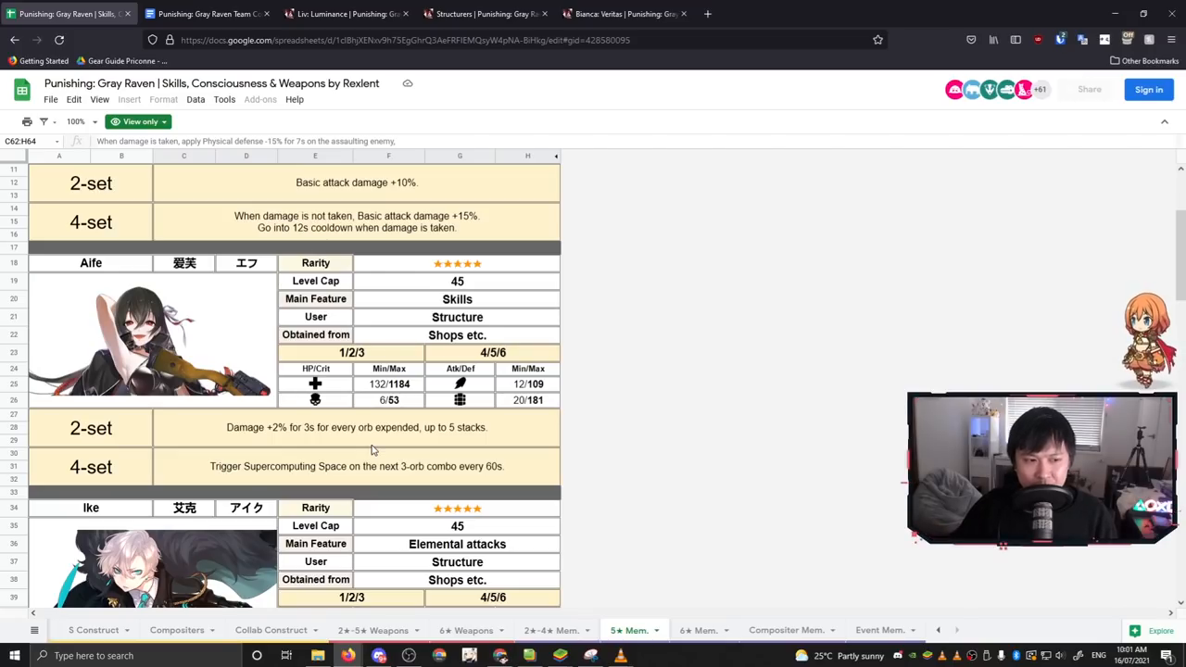
{"action": "scroll", "scroll_direction": "down", "scroll_amount": 3}
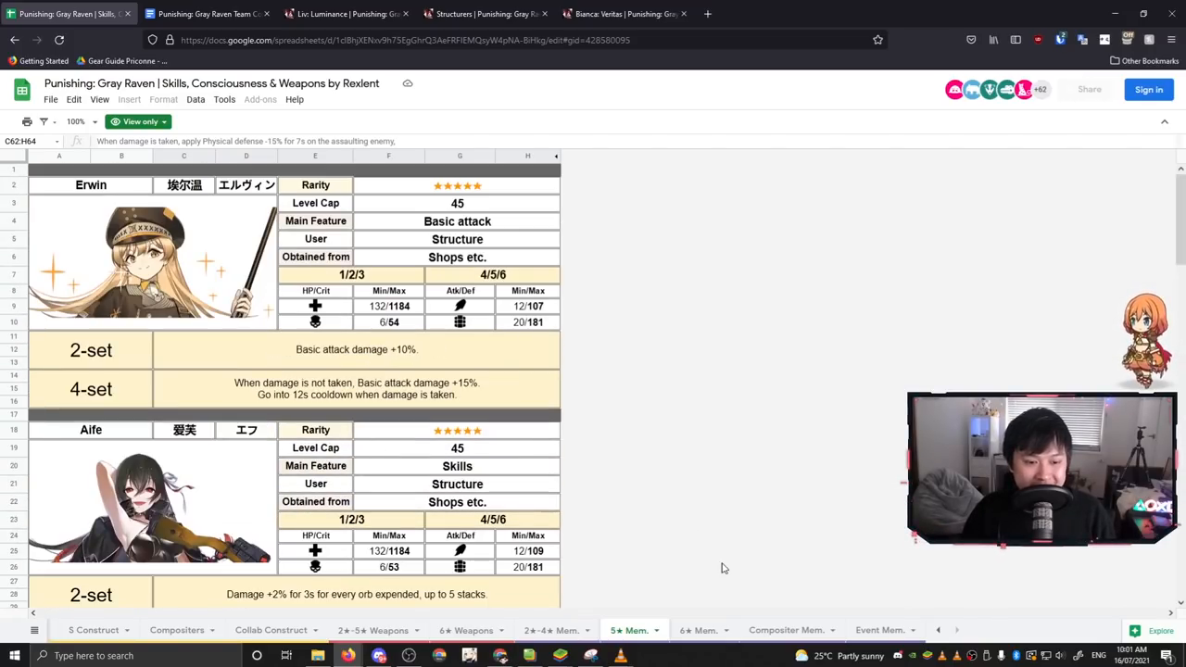
{"action": "left_click", "coordinate": [700, 630]}
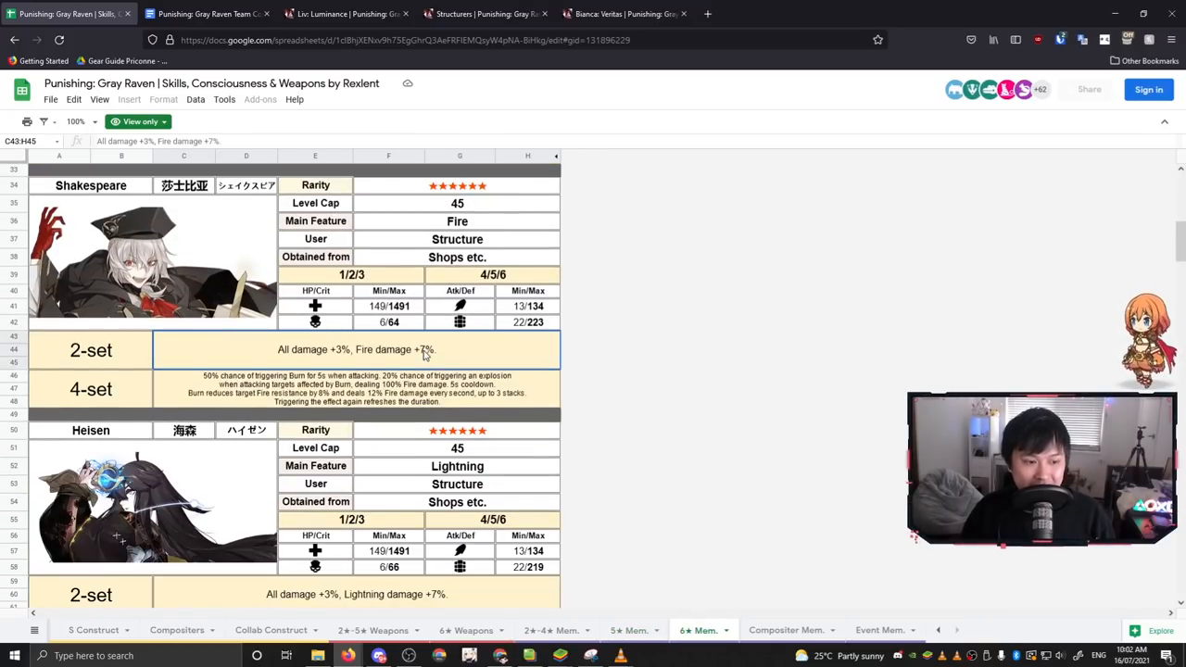
Step: Read the 6★ set bonuses from Shakespeare and Heisen down to Hanna and Adolphe
{"action": "scroll", "scroll_direction": "down", "scroll_amount": 3}
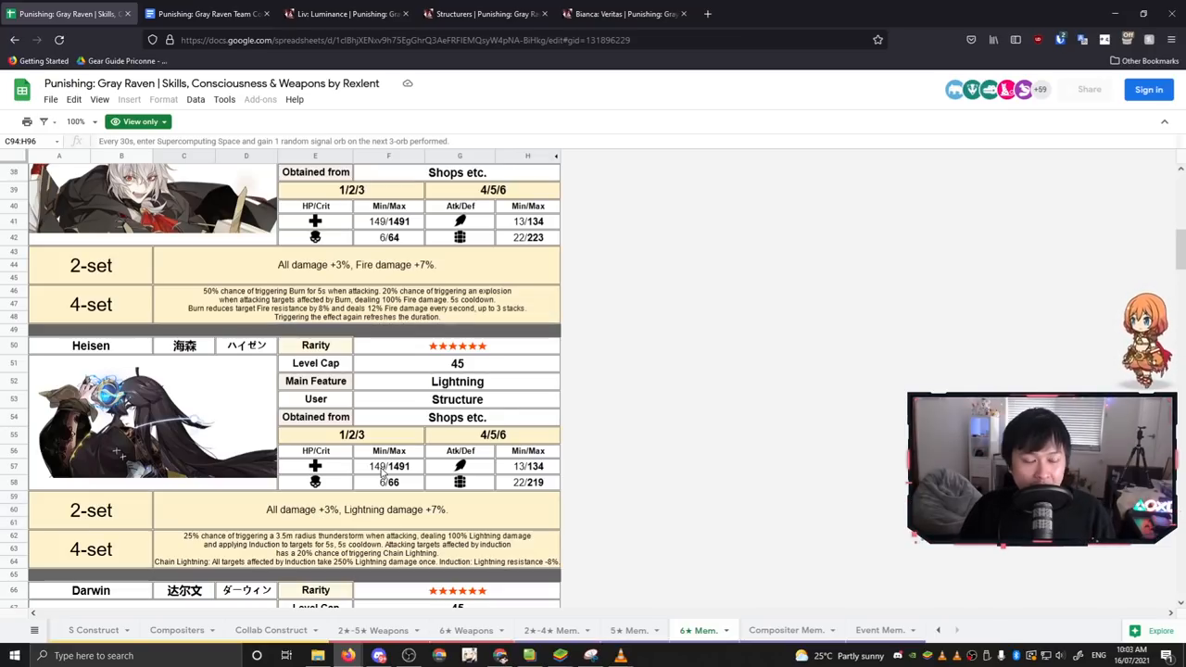
{"action": "scroll", "scroll_direction": "down", "scroll_amount": 3}
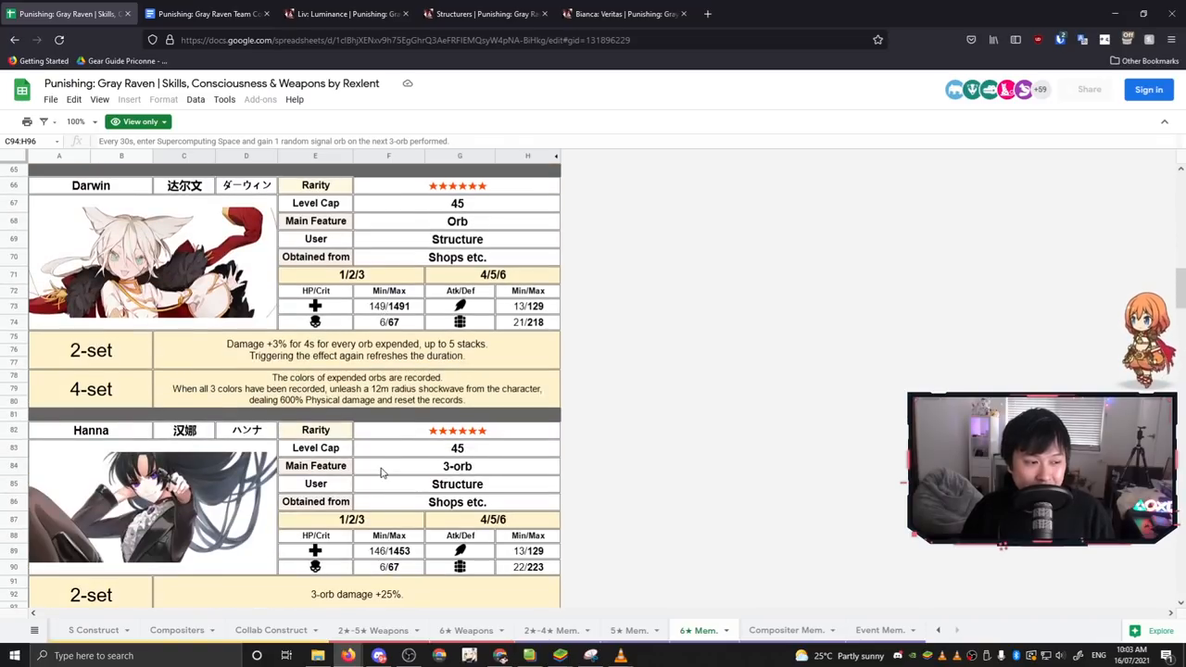
{"action": "scroll", "scroll_direction": "down", "scroll_amount": 3}
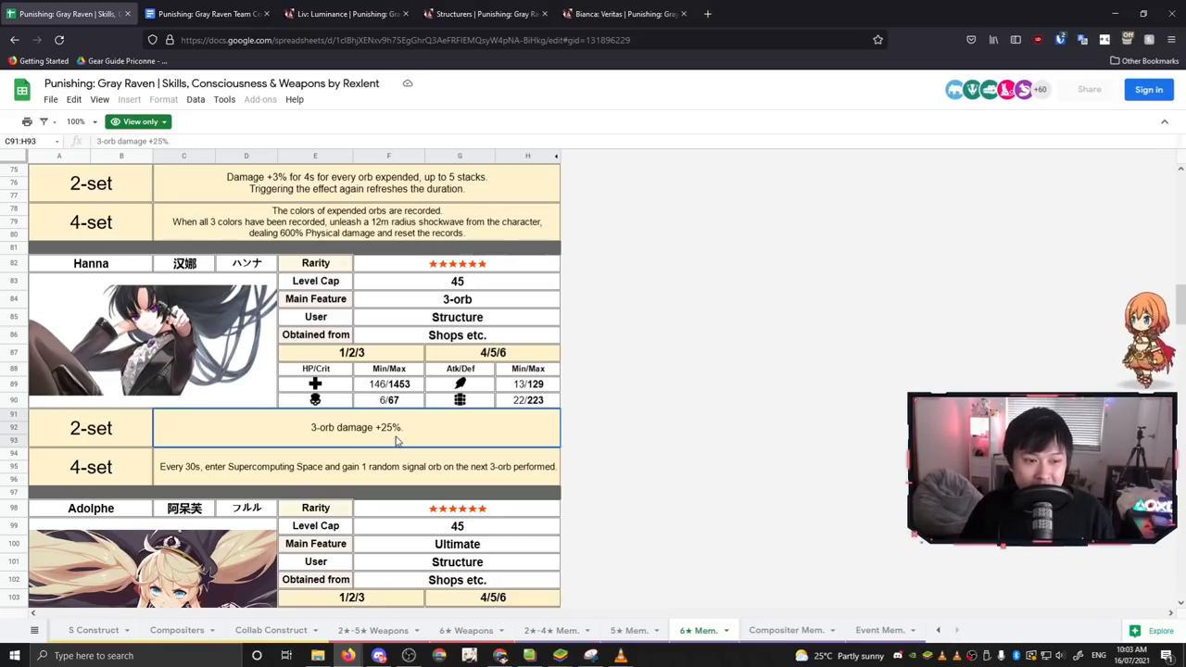
{"action": "scroll", "scroll_direction": "down", "scroll_amount": 3}
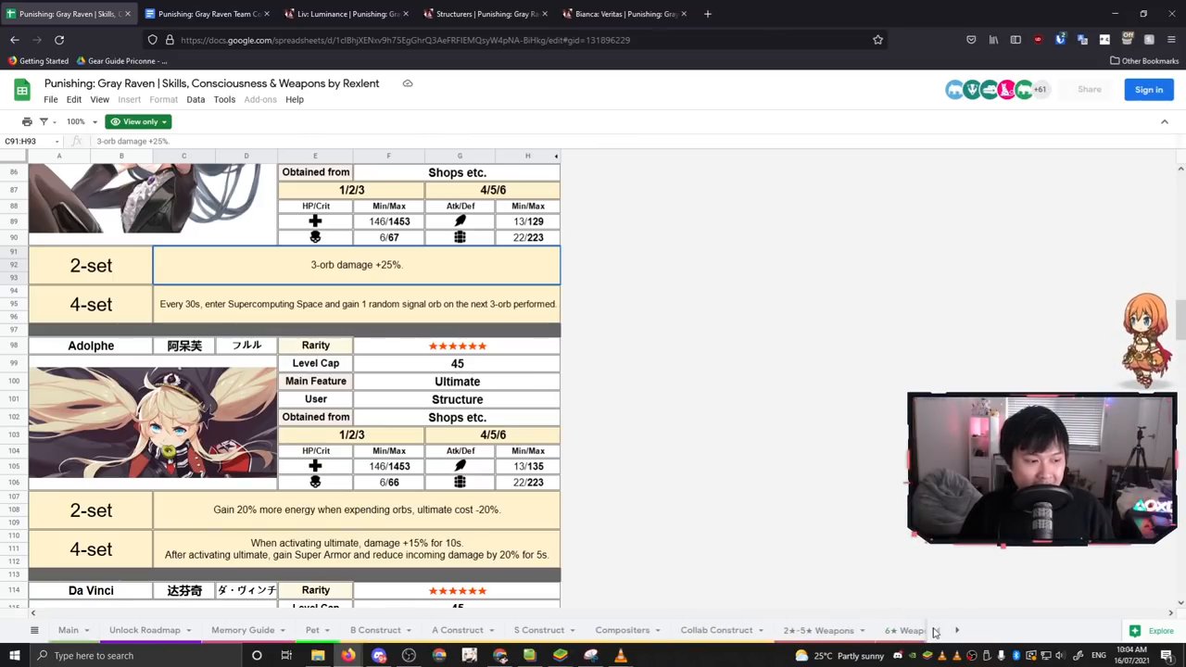
Step: Go through the Memory Guide consciousness picks from Alpha and Plume down to Veritas's row
{"action": "left_click", "coordinate": [243, 630]}
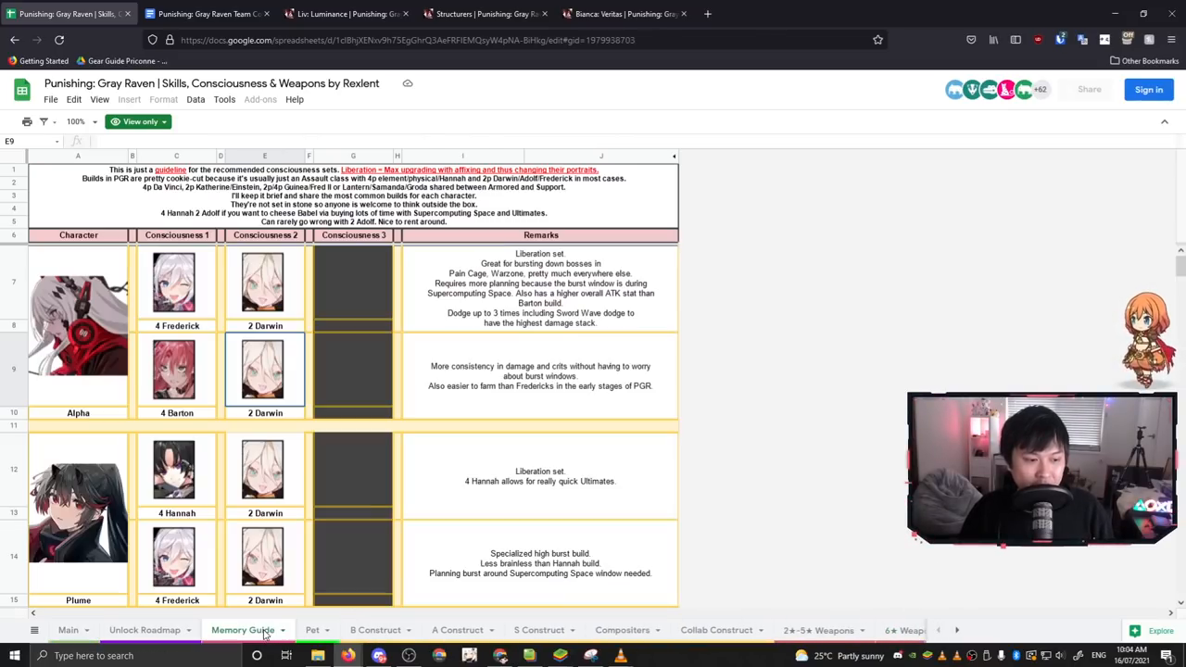
{"action": "left_click", "coordinate": [539, 287]}
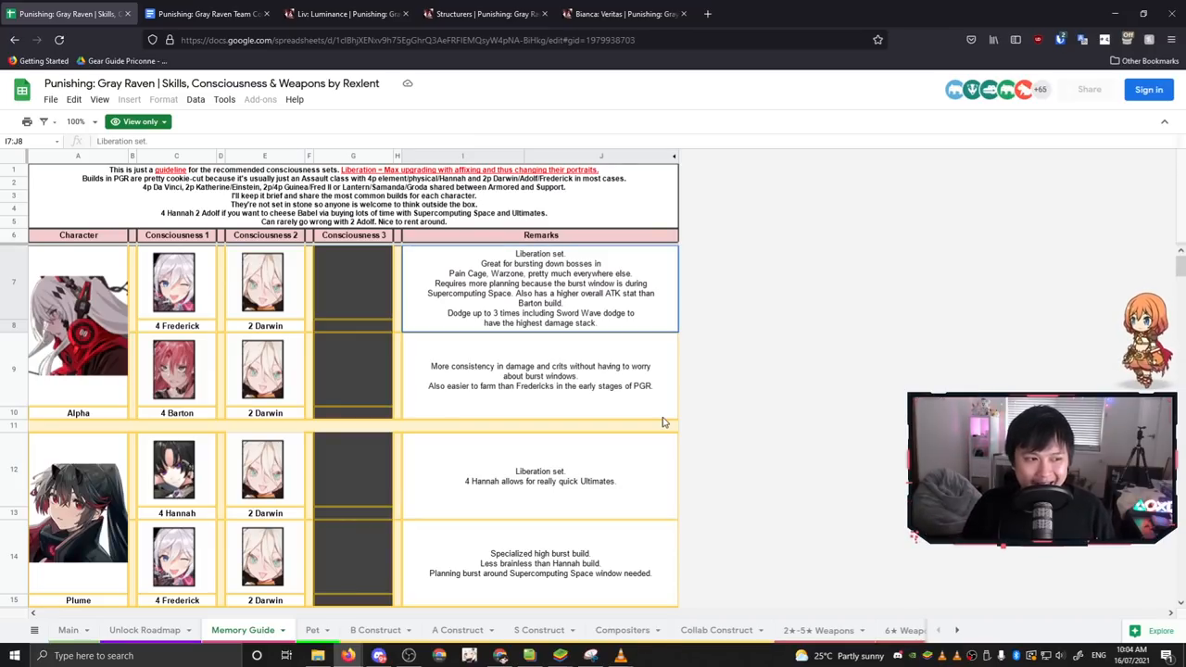
{"action": "scroll", "scroll_direction": "down", "scroll_amount": 3}
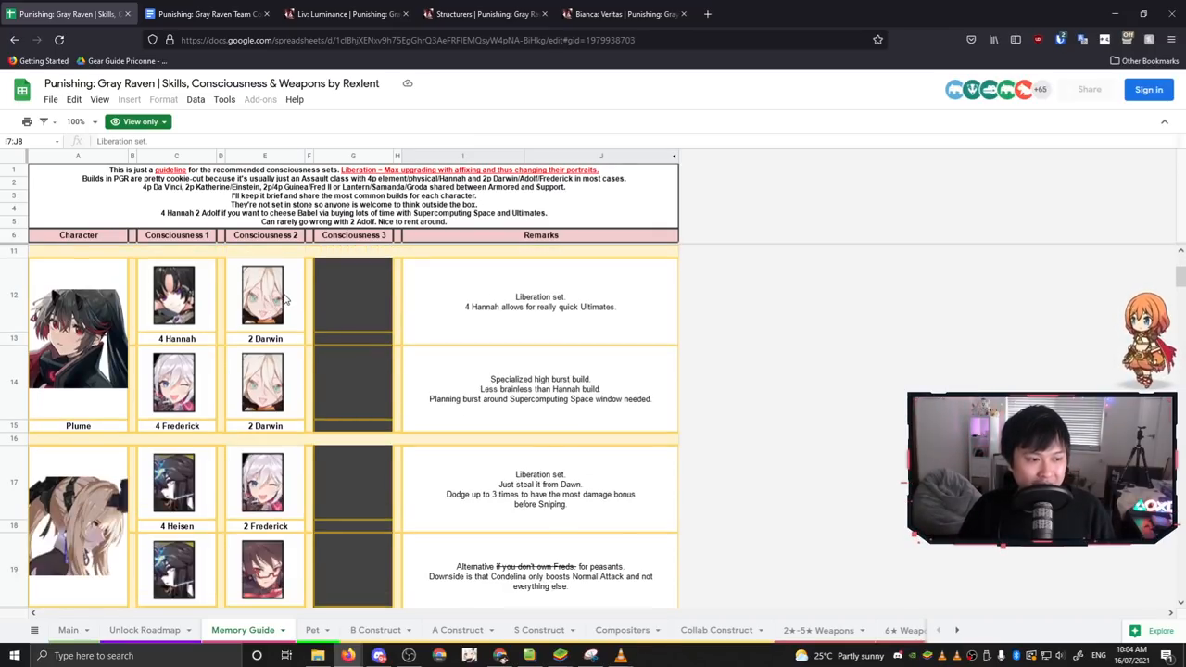
{"action": "scroll", "scroll_direction": "down", "scroll_amount": 3}
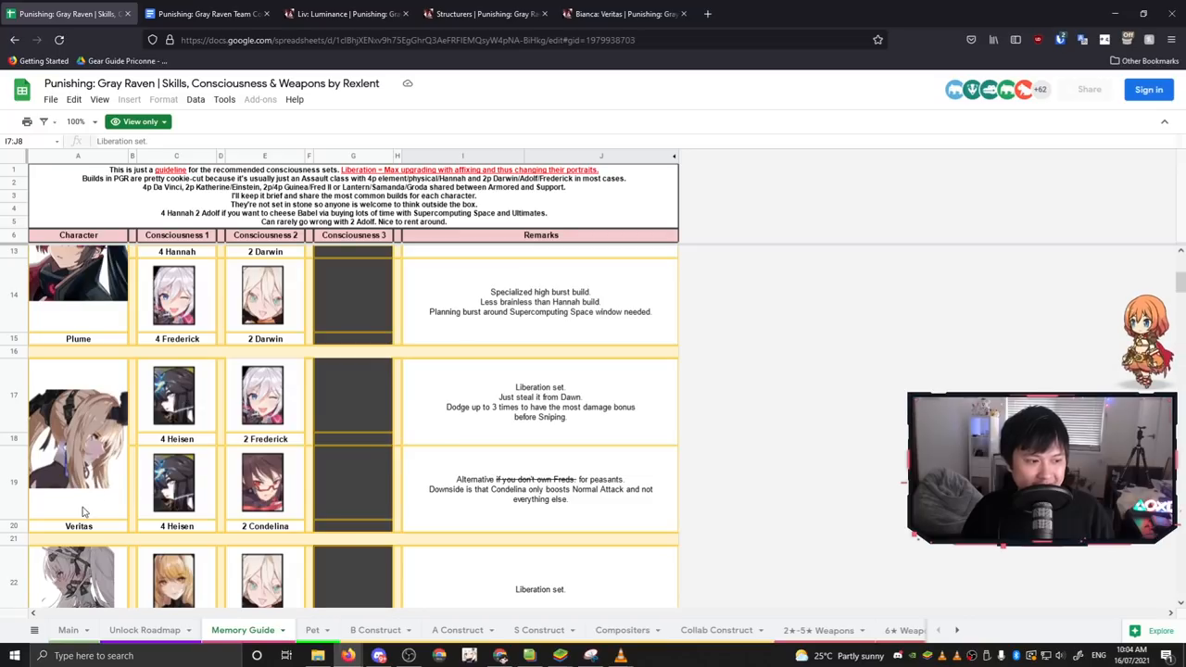
{"action": "left_click", "coordinate": [78, 435]}
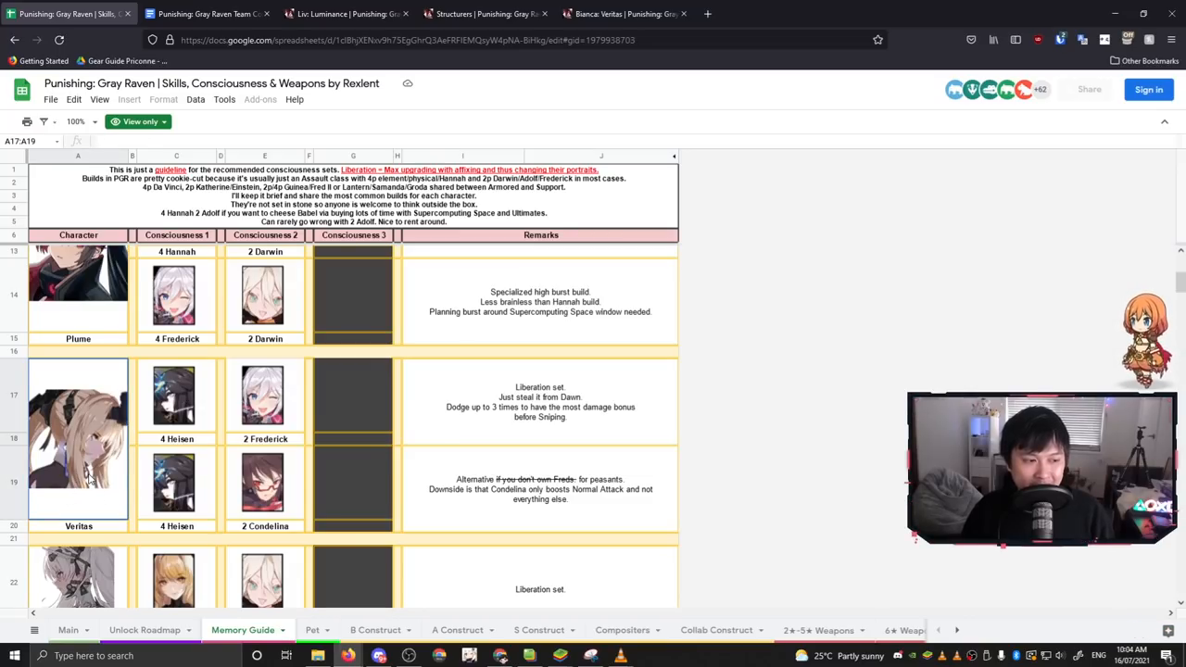
Step: Switch to the 2★-4★ memories sheet starting with Speer's Attack +10 and HP +50 sets
{"action": "left_click", "coordinate": [623, 13]}
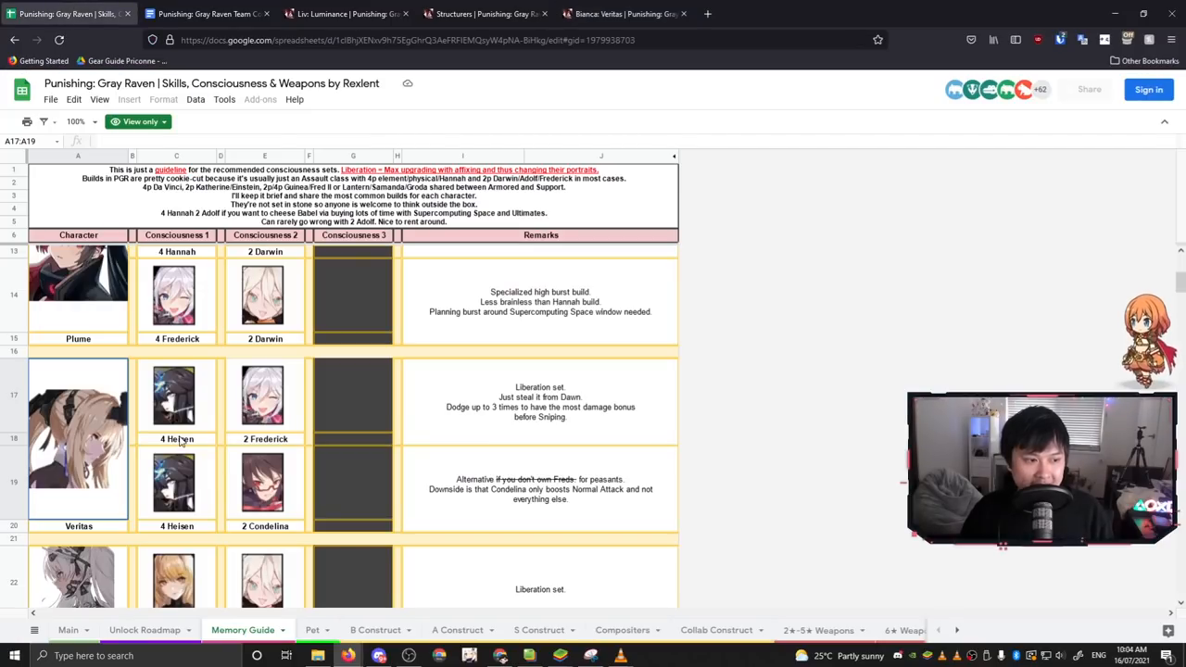
{"action": "mouse_move", "coordinate": [194, 441]}
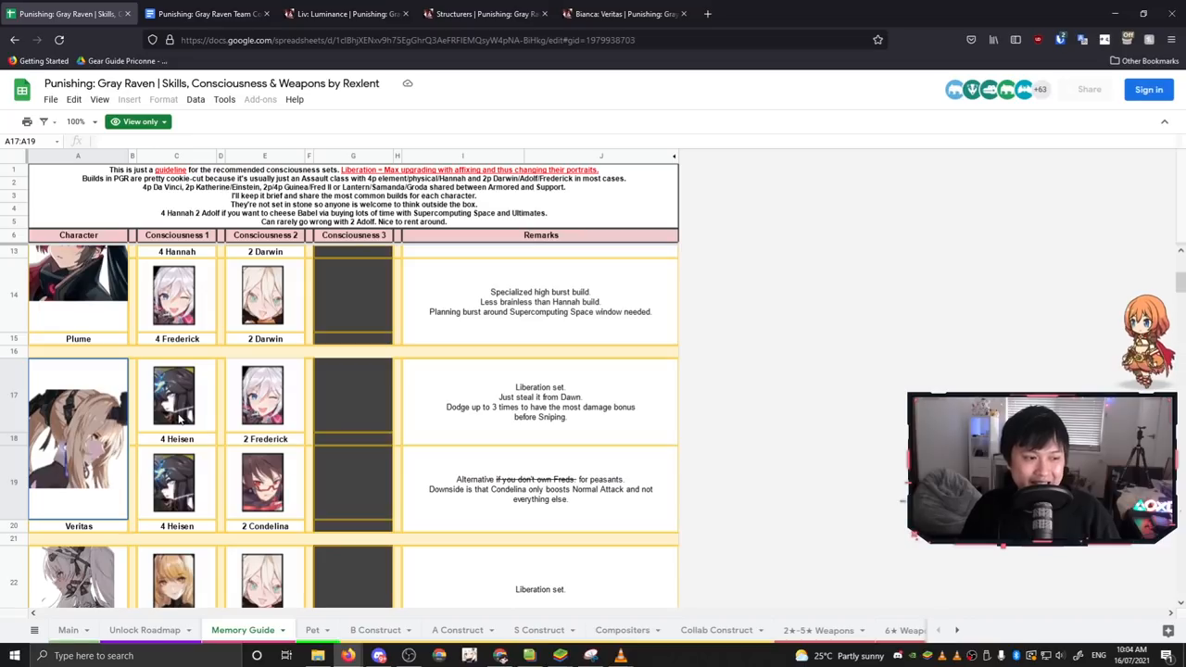
{"action": "mouse_move", "coordinate": [816, 623]}
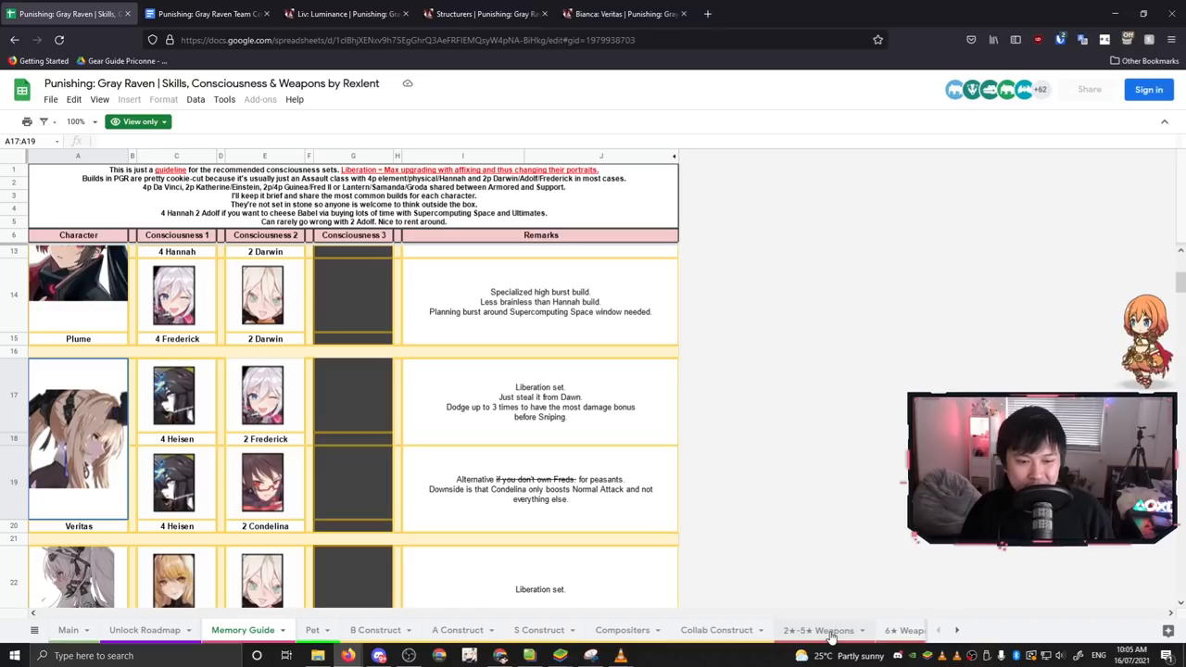
{"action": "left_click", "coordinate": [819, 630]}
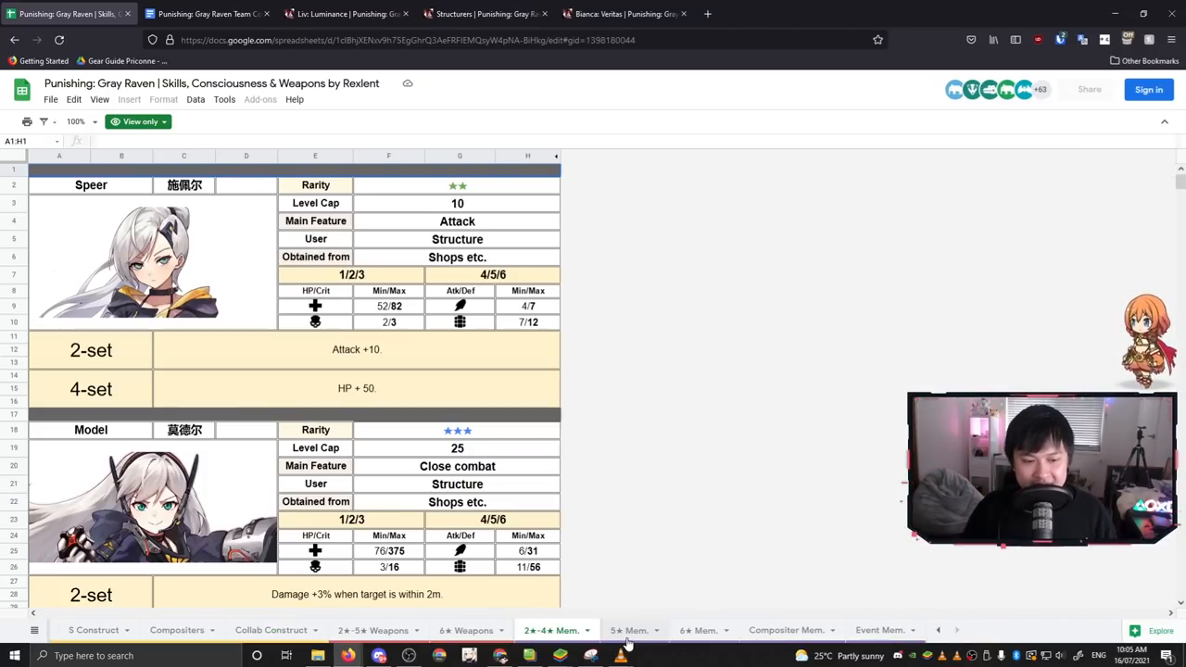
Step: Go over Erwin, Aife and Ike on the 5★ memories sheet, then leave for the Team Comps doc
{"action": "left_click", "coordinate": [630, 630]}
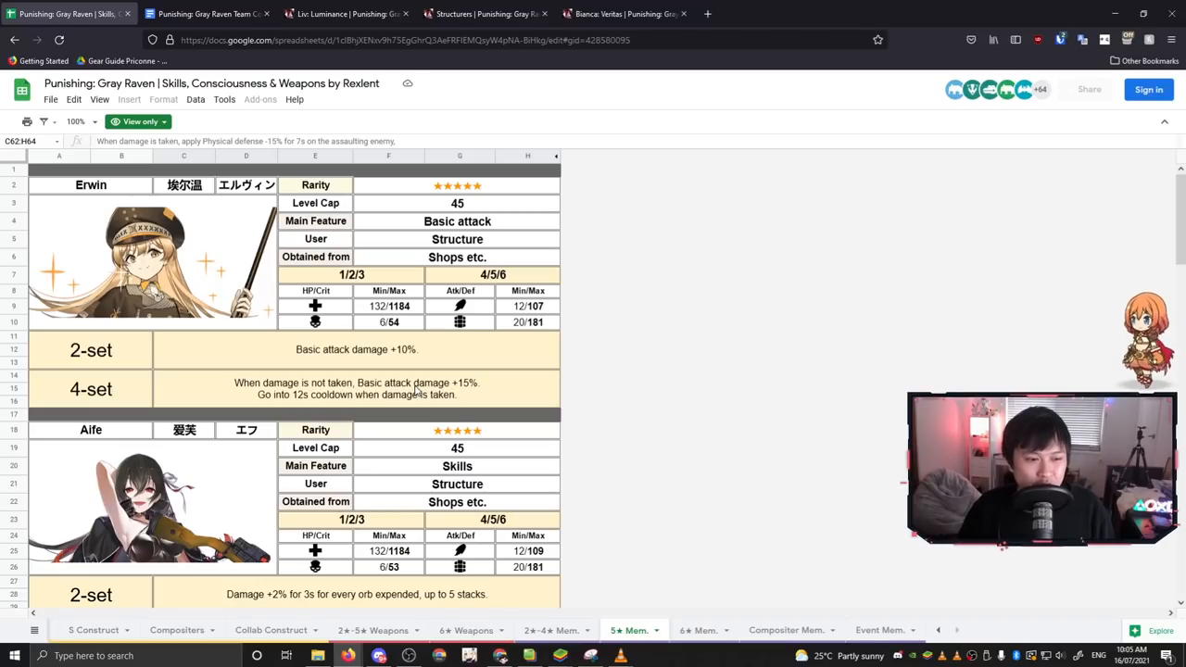
{"action": "scroll", "scroll_direction": "down", "scroll_amount": 3}
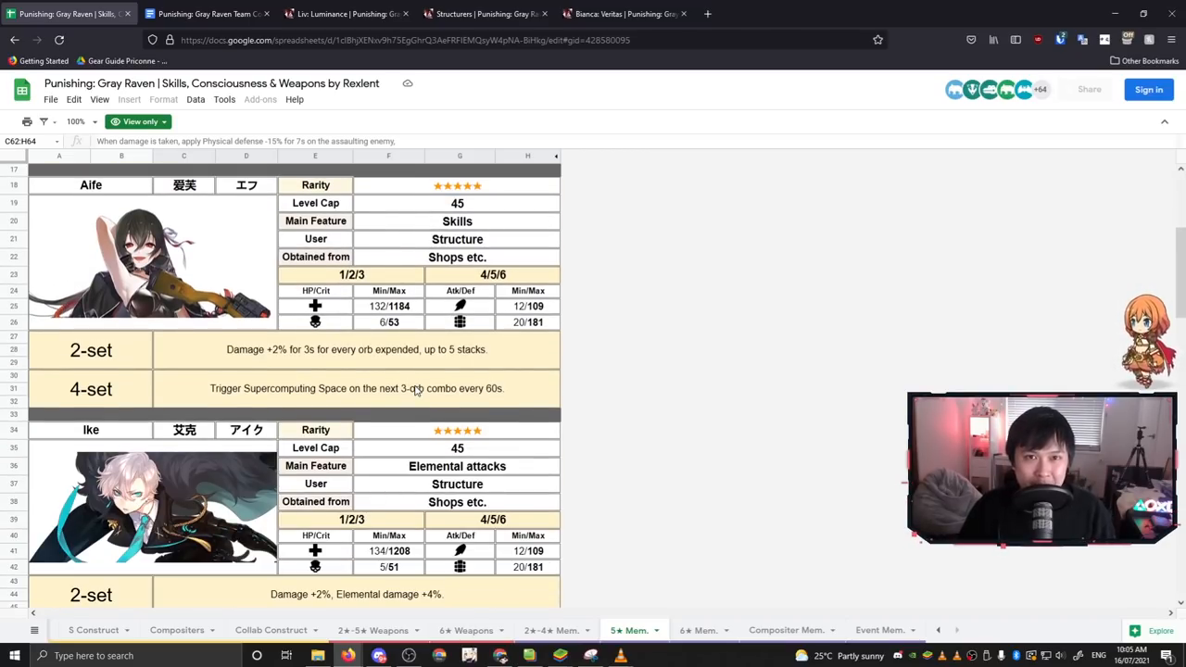
{"action": "mouse_move", "coordinate": [493, 374]}
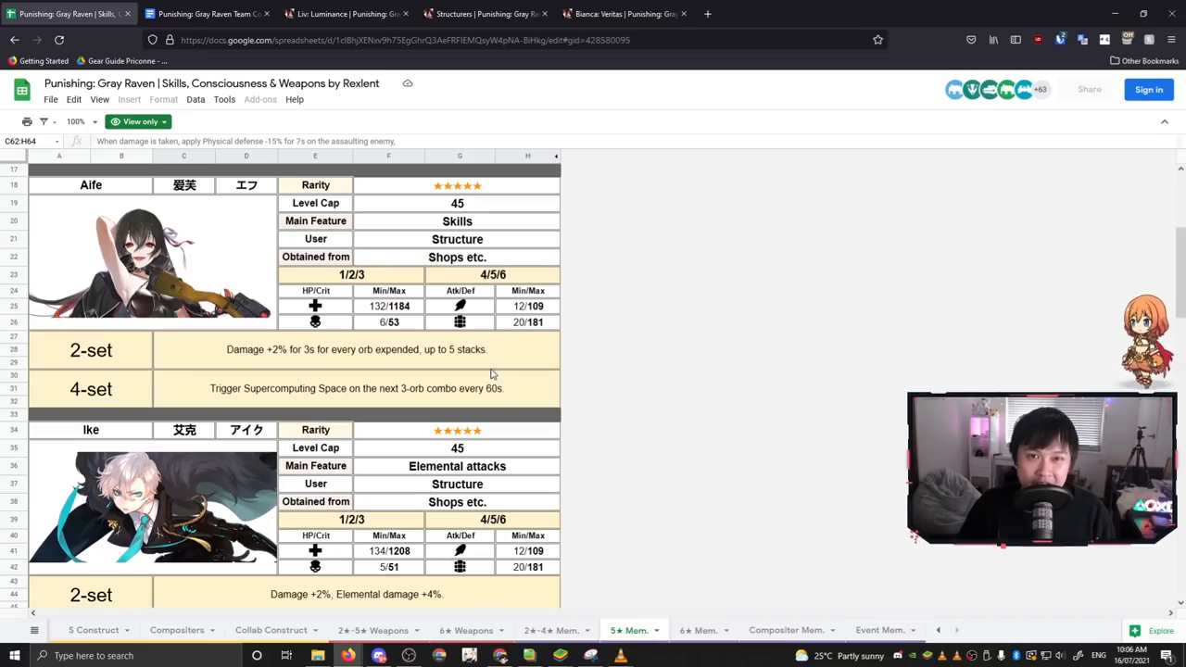
{"action": "left_click", "coordinate": [208, 13]}
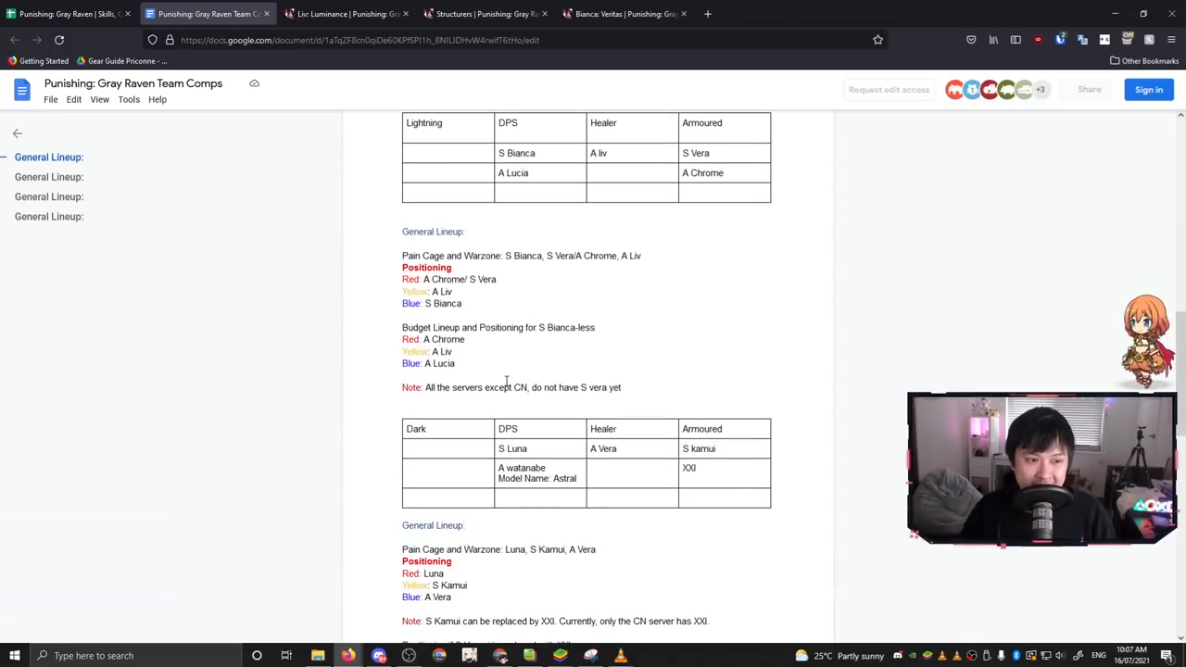
Step: Highlight A Liv's yellow positioning in the Lightning team's Pain Cage and Warzone lineup
{"action": "left_click_drag", "start_coordinate": [402, 256], "coordinate": [501, 256]}
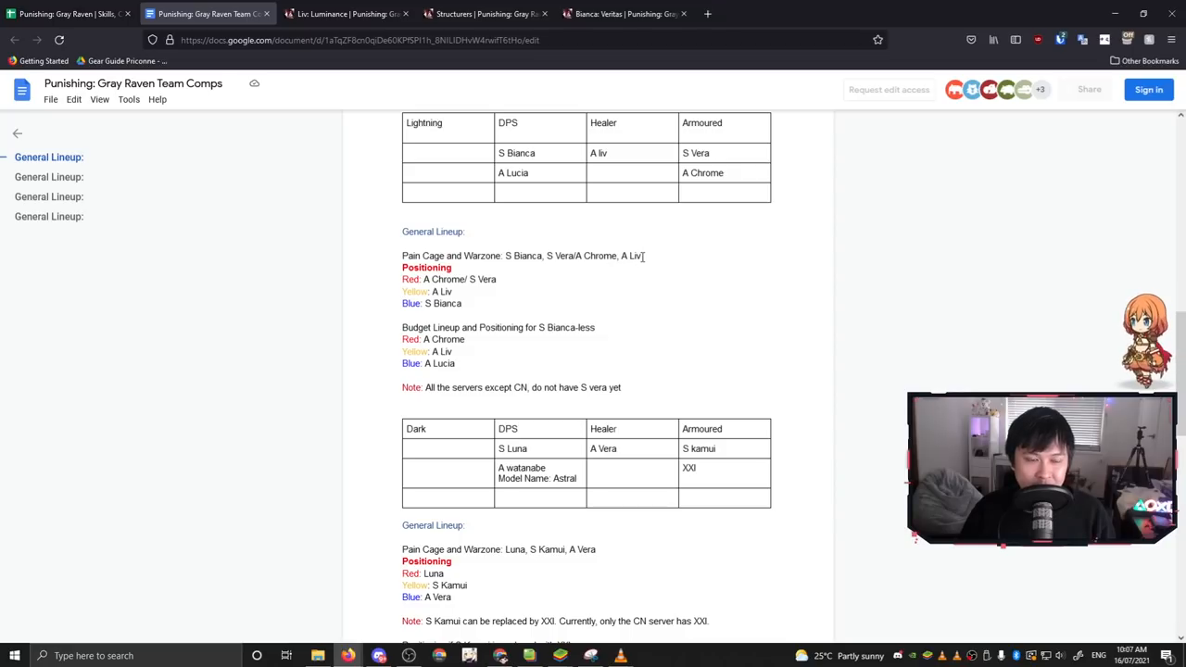
{"action": "double_click", "coordinate": [443, 303]}
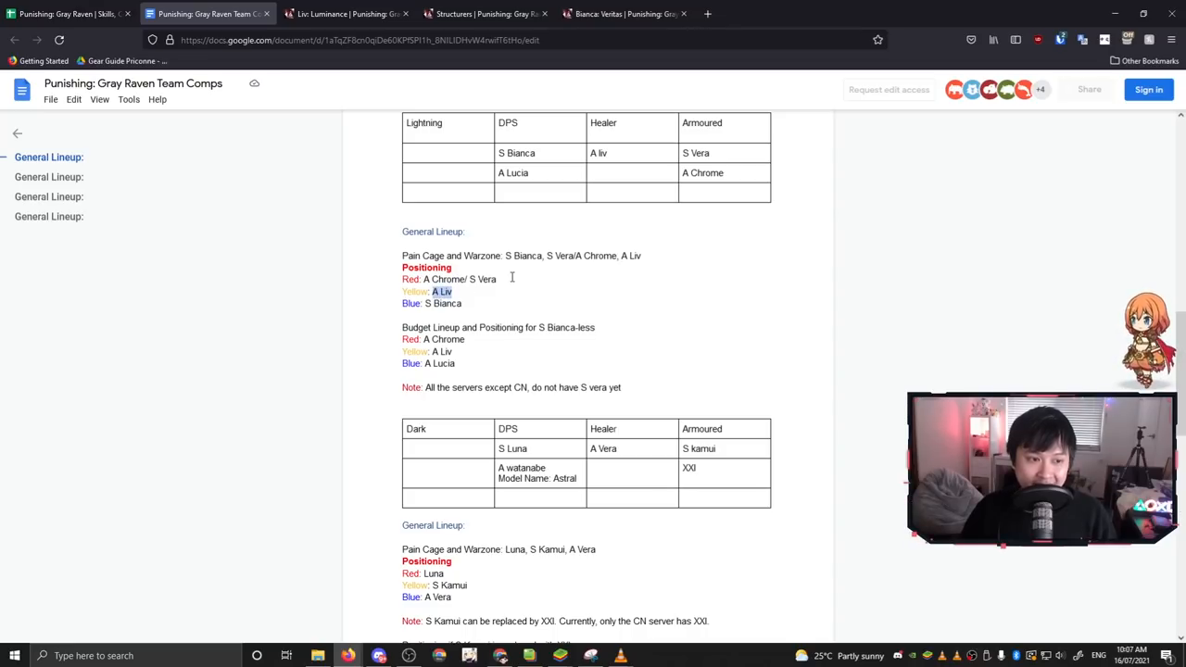
{"action": "left_click_drag", "start_coordinate": [433, 291], "coordinate": [497, 277]}
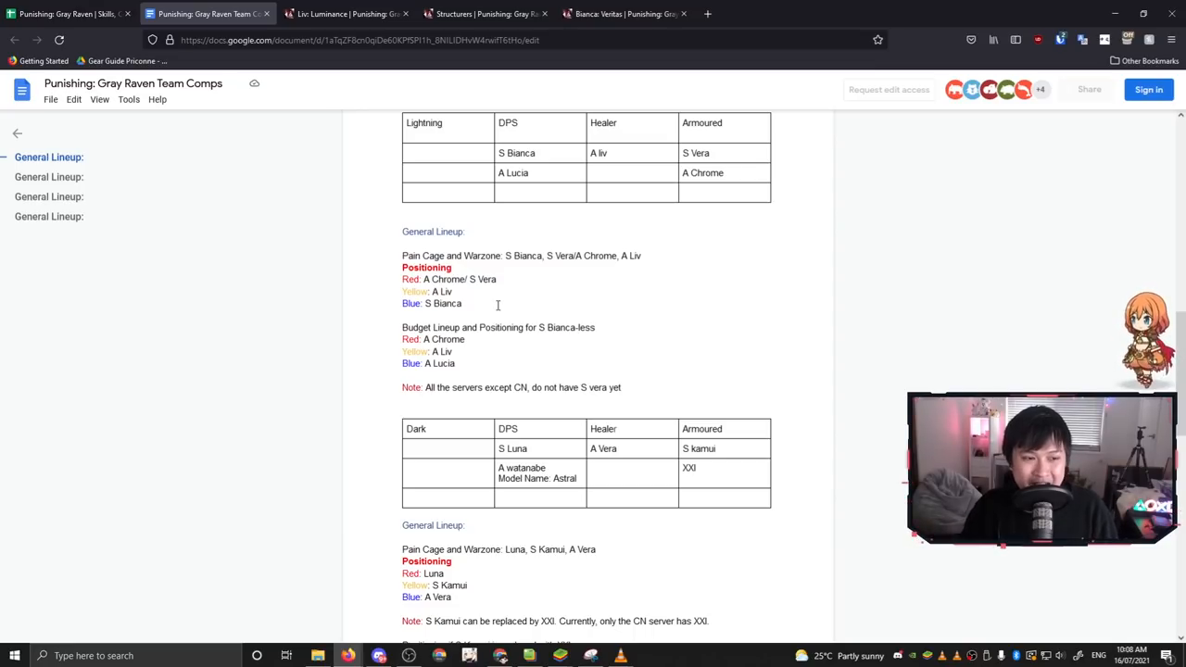
{"action": "scroll", "scroll_direction": "down", "scroll_amount": 3}
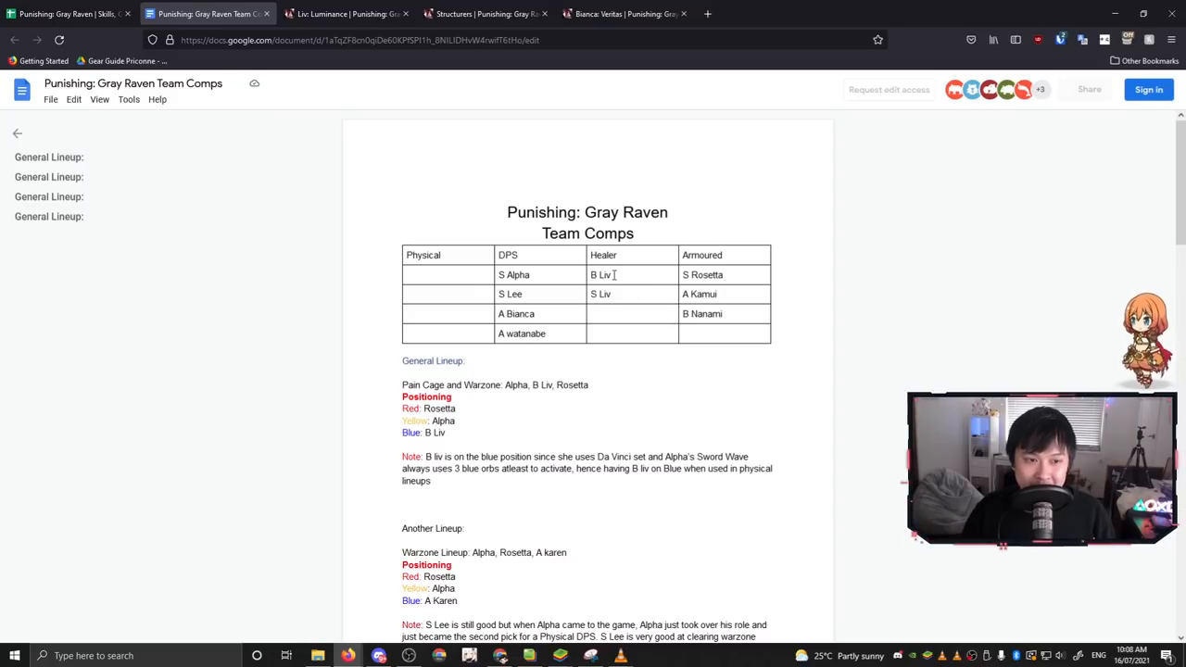
Step: Highlight B Liv as healer and A Bianca and A Watanabe as DPS in the Physical team table
{"action": "double_click", "coordinate": [601, 275]}
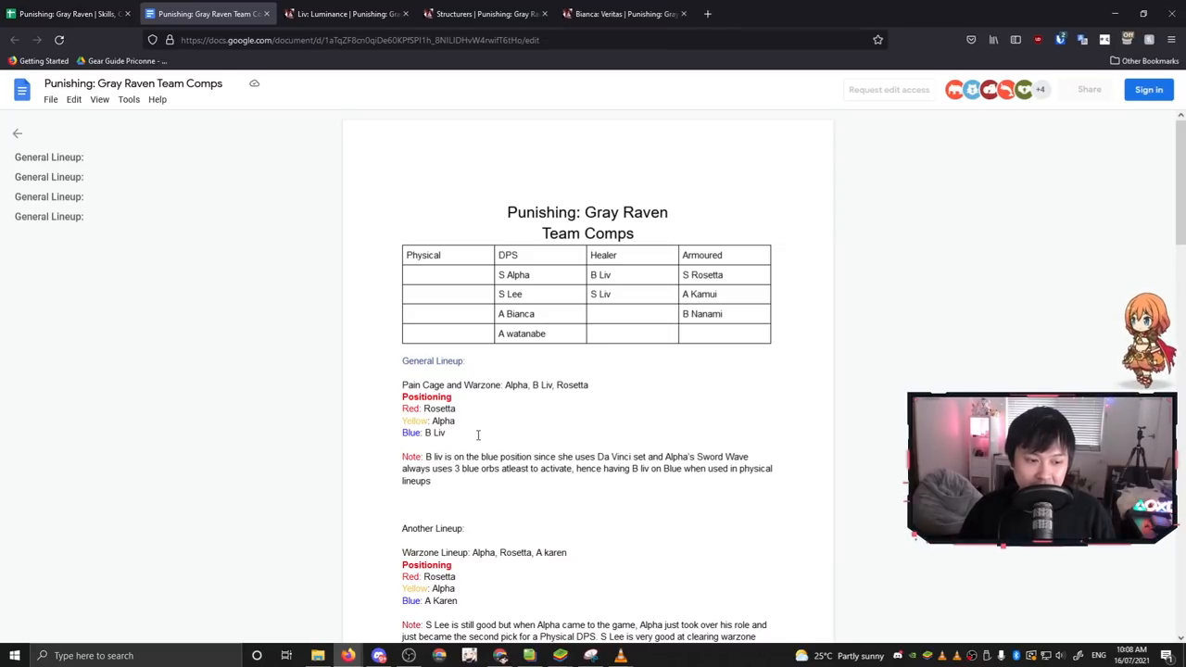
{"action": "double_click", "coordinate": [511, 313]}
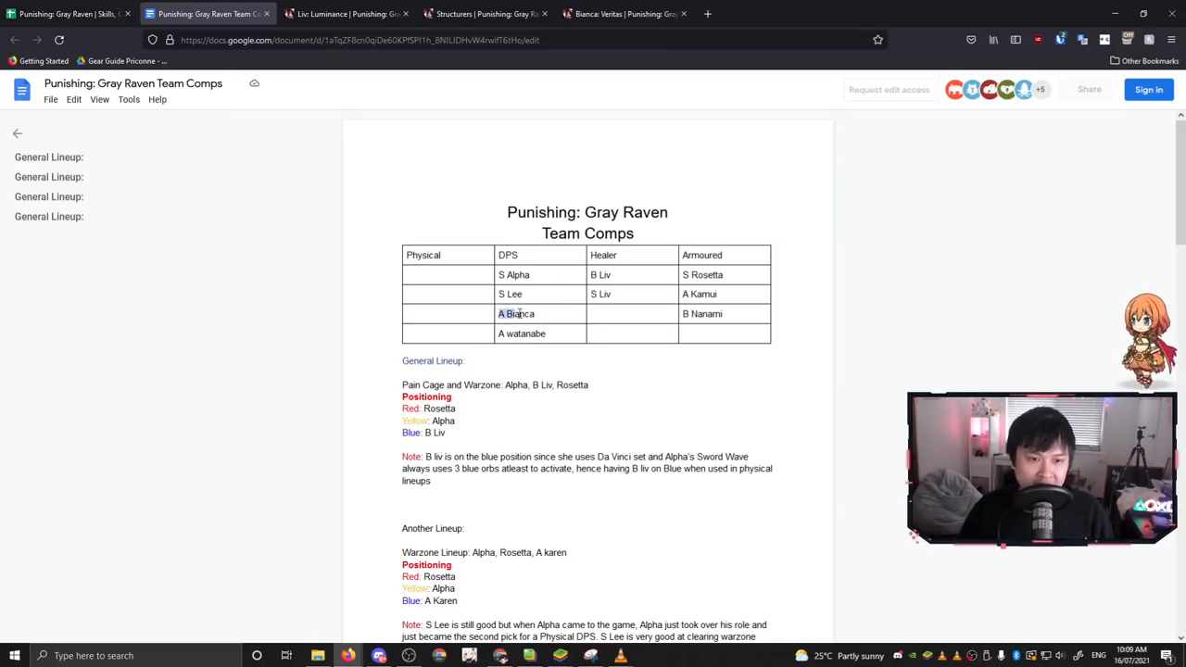
{"action": "left_click", "coordinate": [535, 333]}
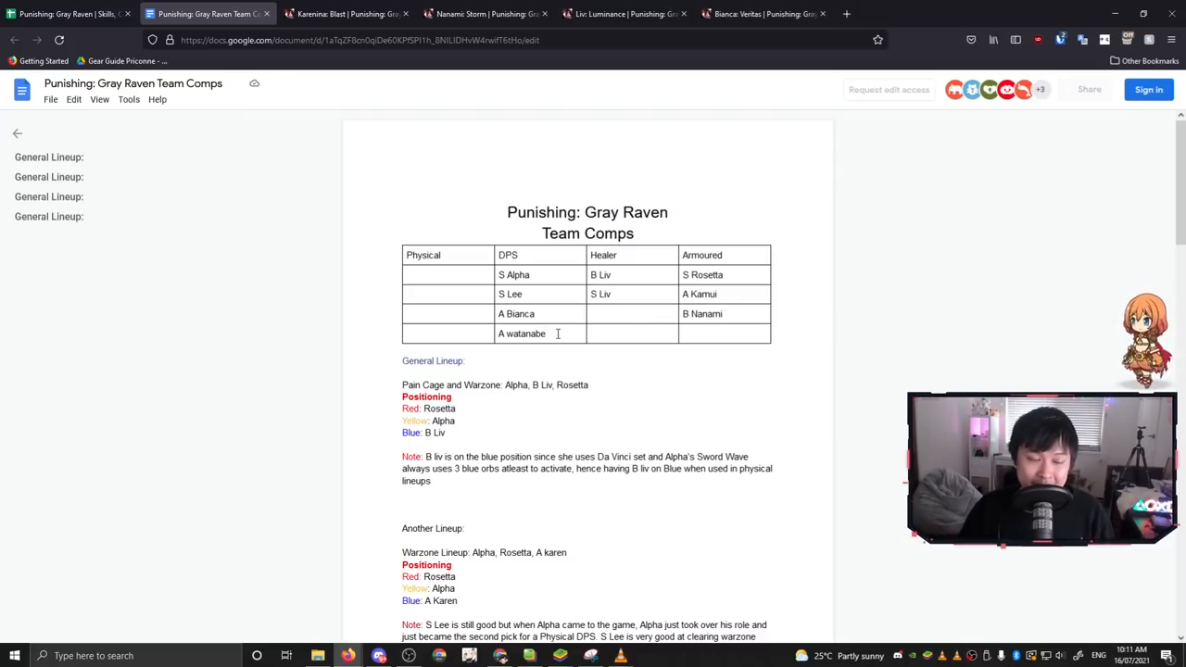
{"action": "double_click", "coordinate": [698, 293]}
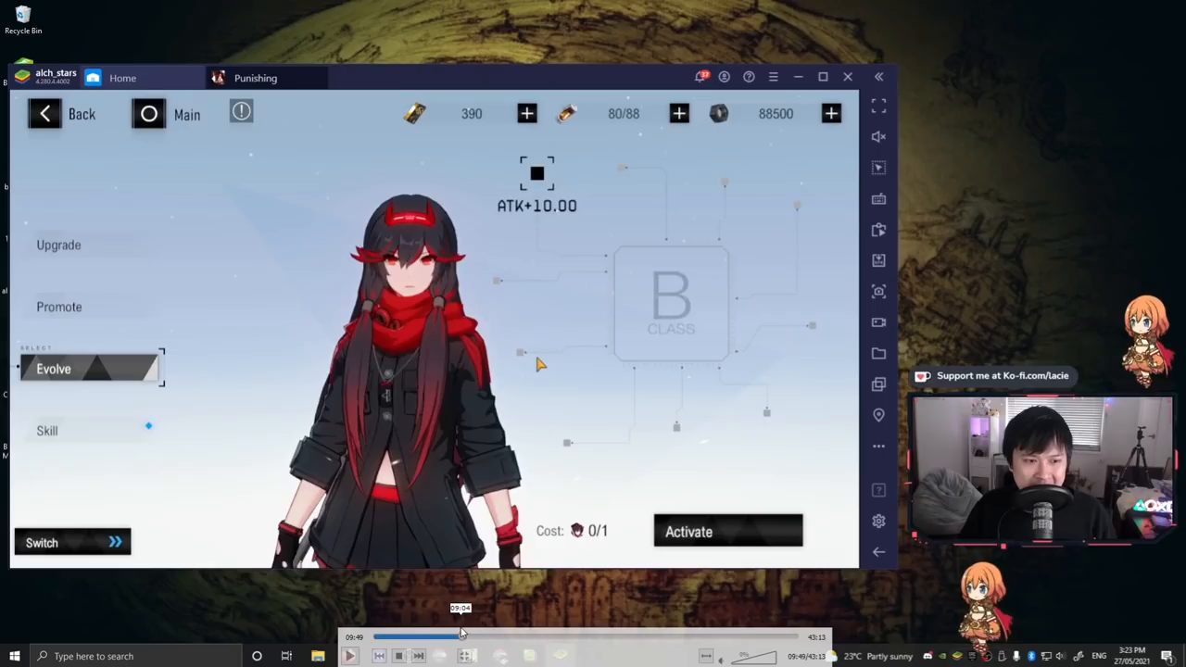
Step: Jump the game footage to the main lobby at commandant level 10
{"action": "left_click", "coordinate": [67, 113]}
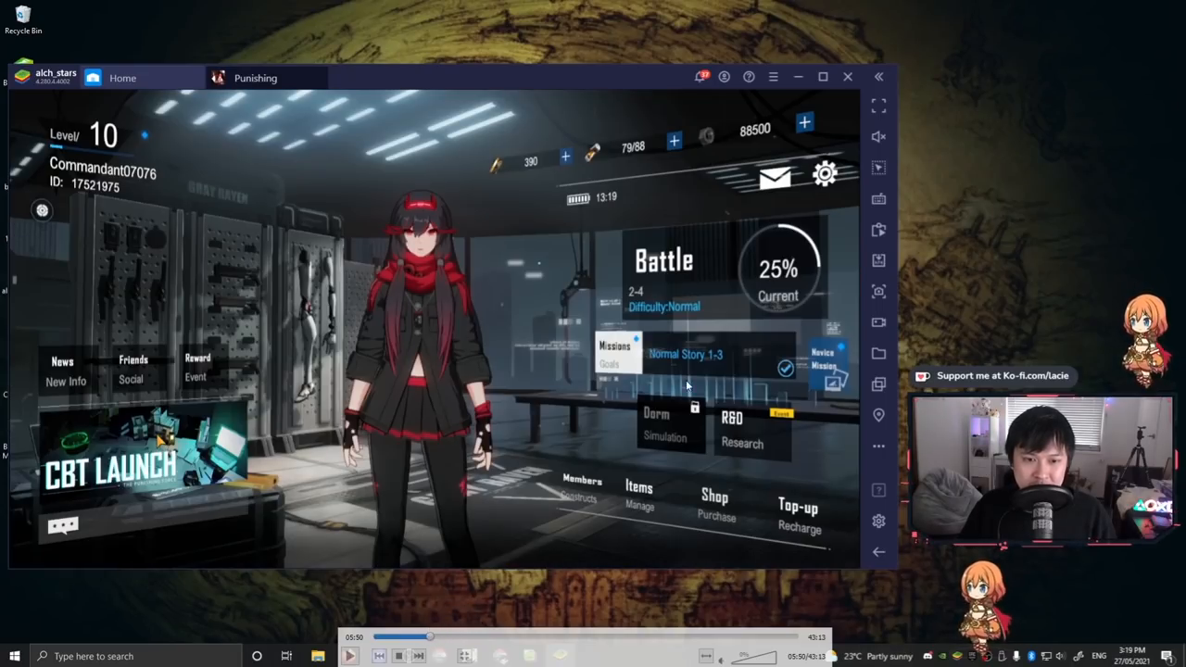